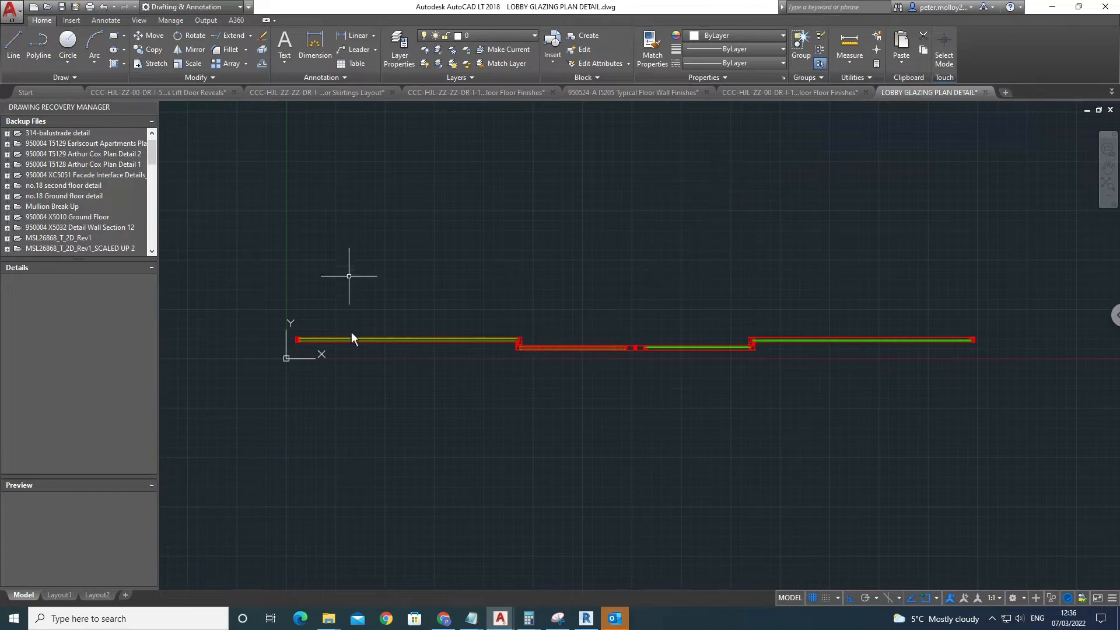
mouse_move(325, 343)
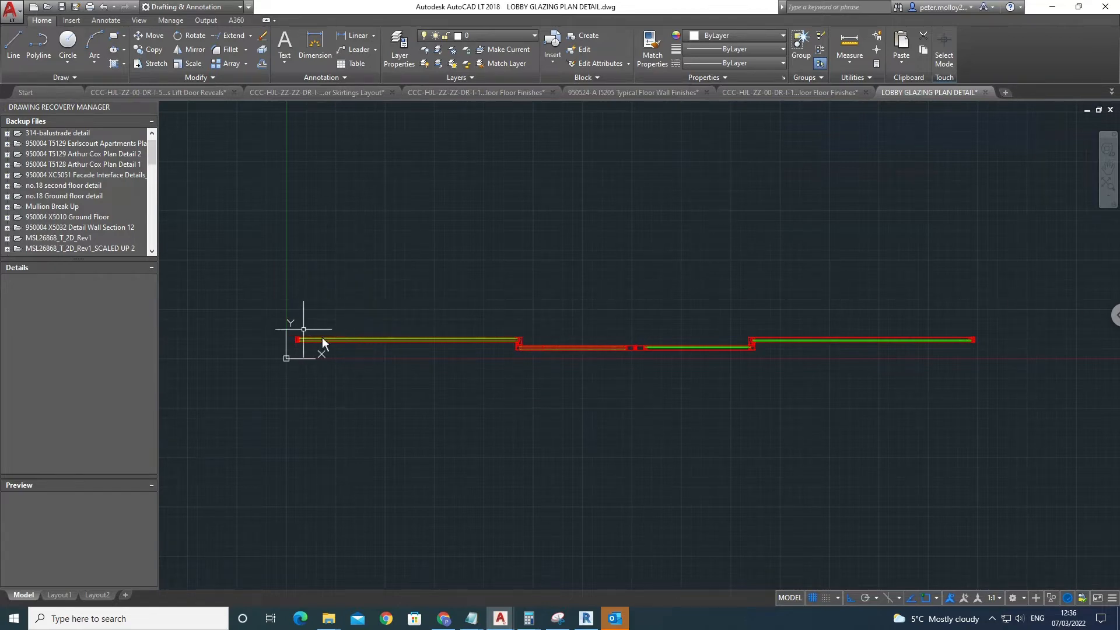
mouse_move(389, 419)
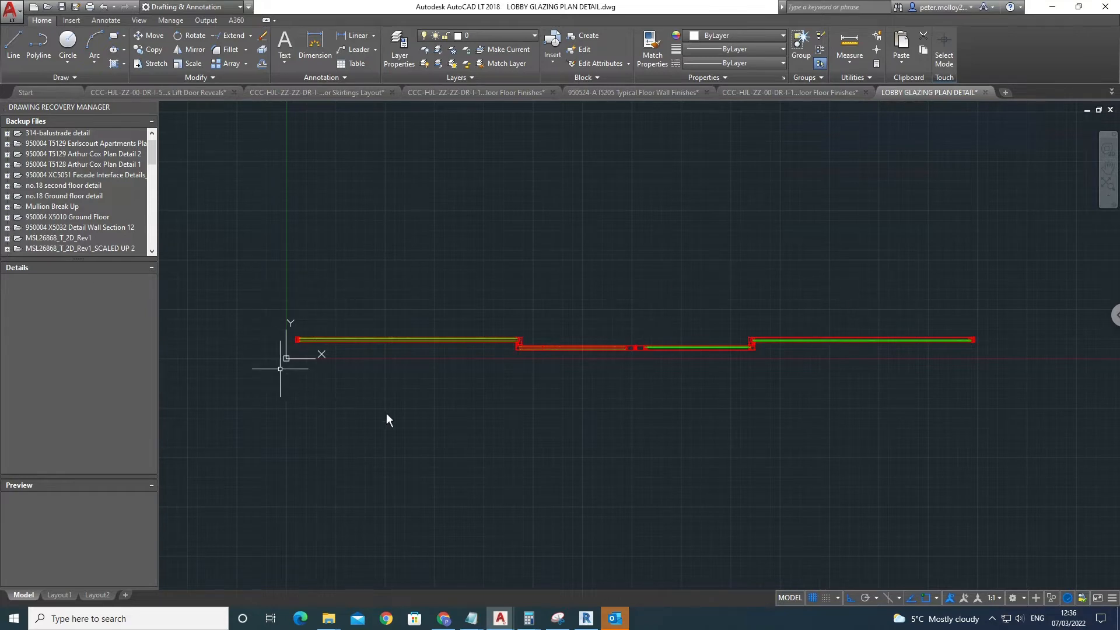
mouse_move(1027, 347)
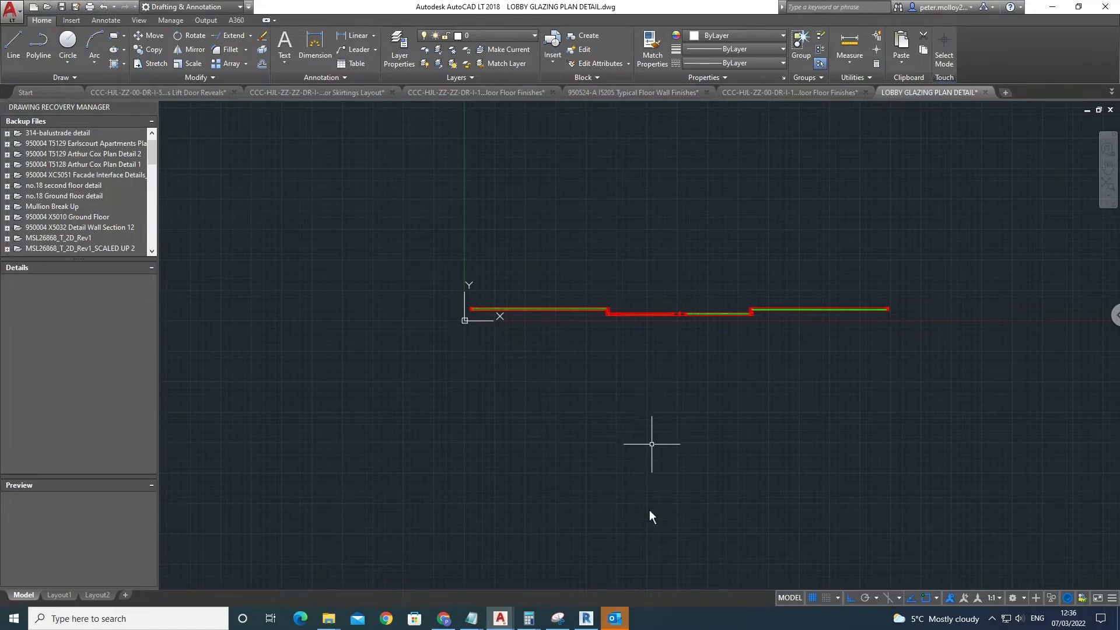
- Start a new family from File > New and choose the Metric Detail Item template
click(585, 618)
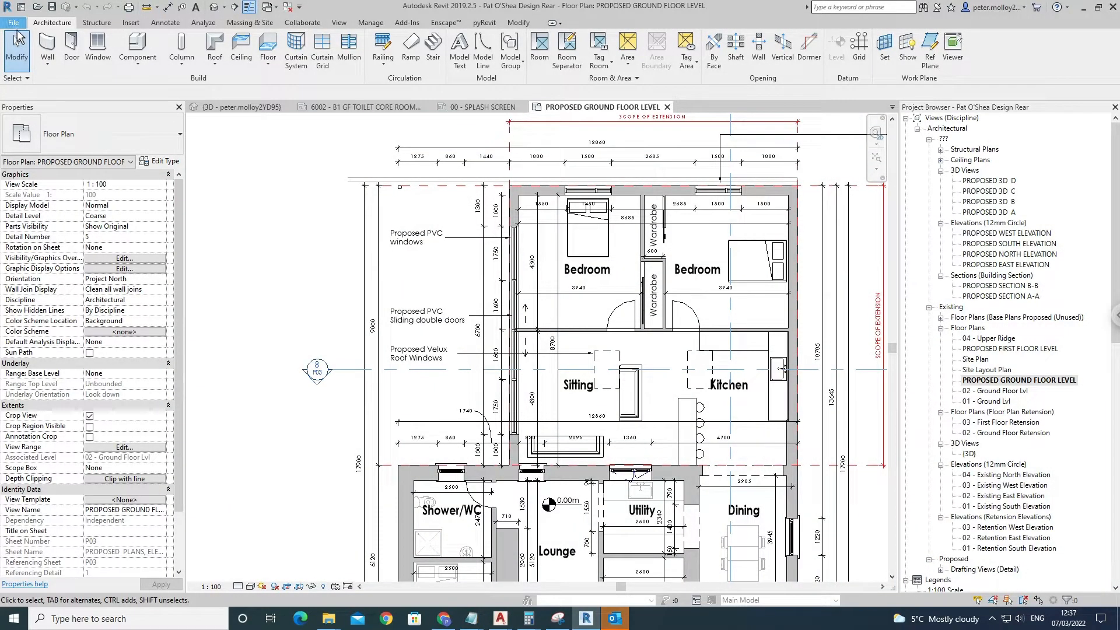
click(19, 26)
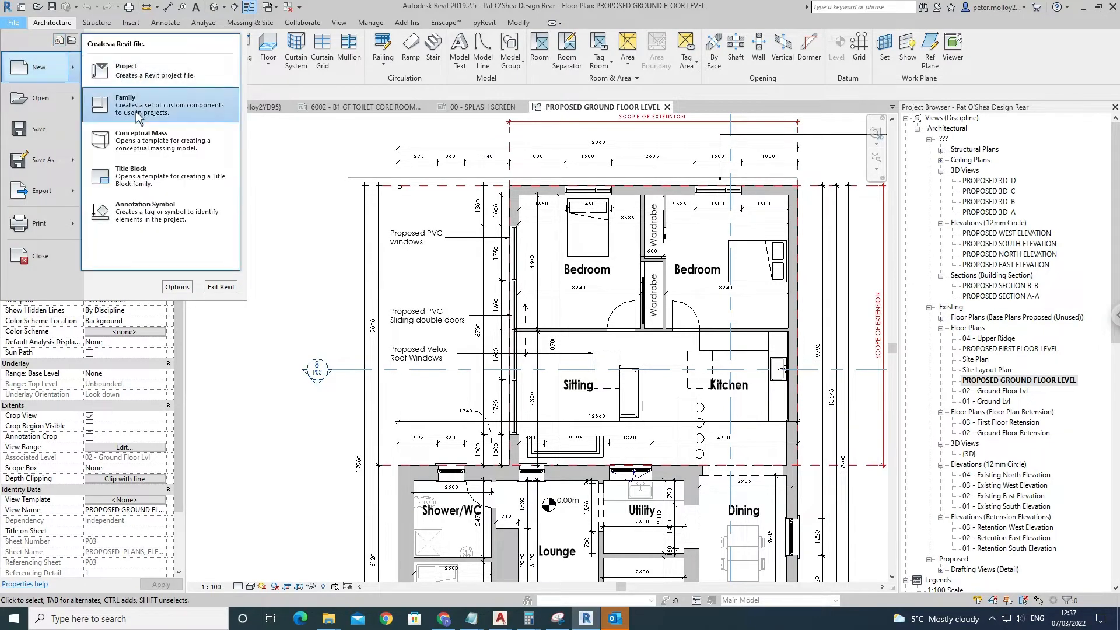
click(126, 105)
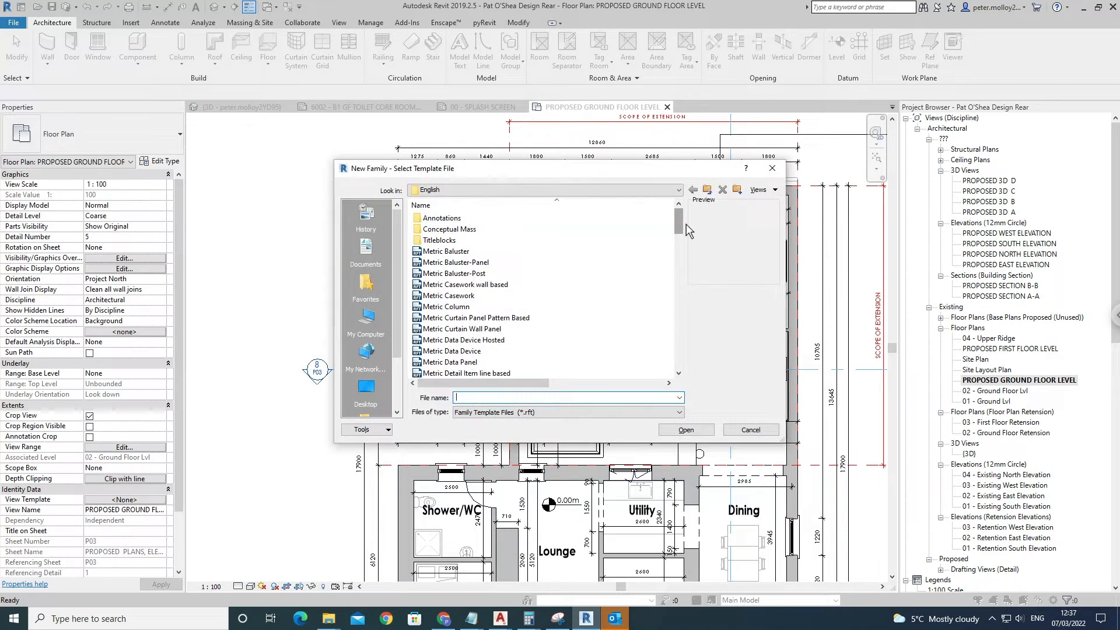
scroll(down, 3)
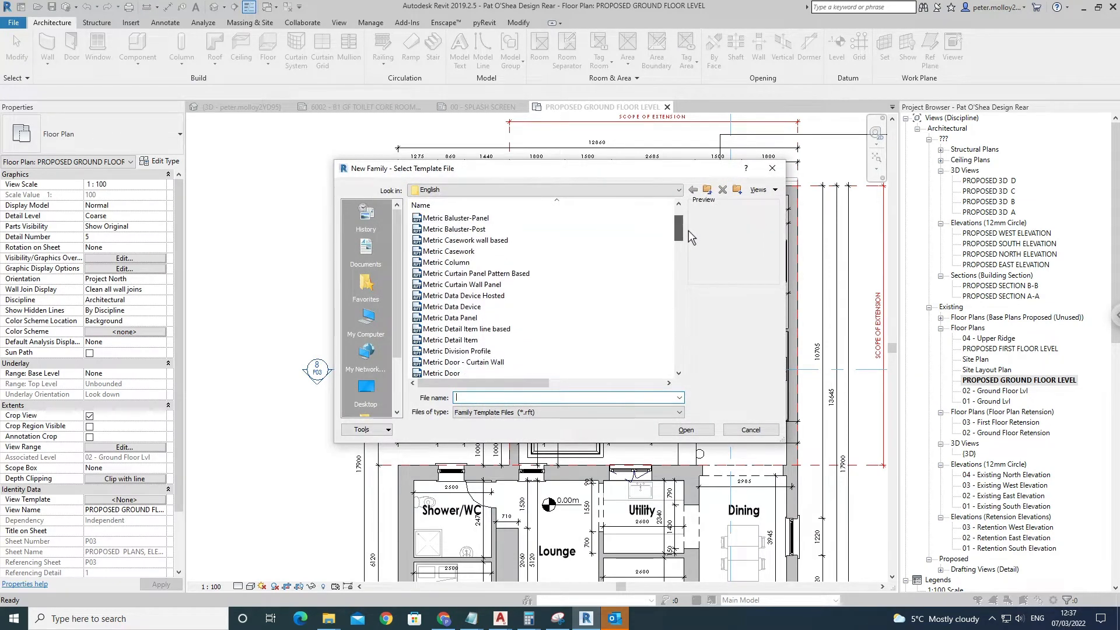
scroll(down, 3)
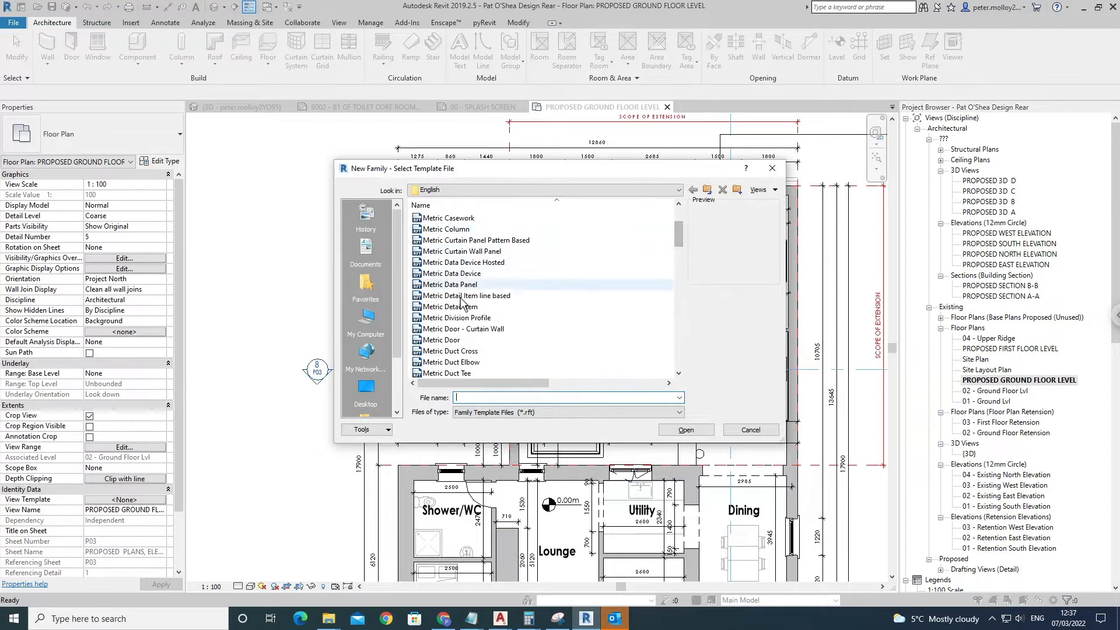
click(450, 306)
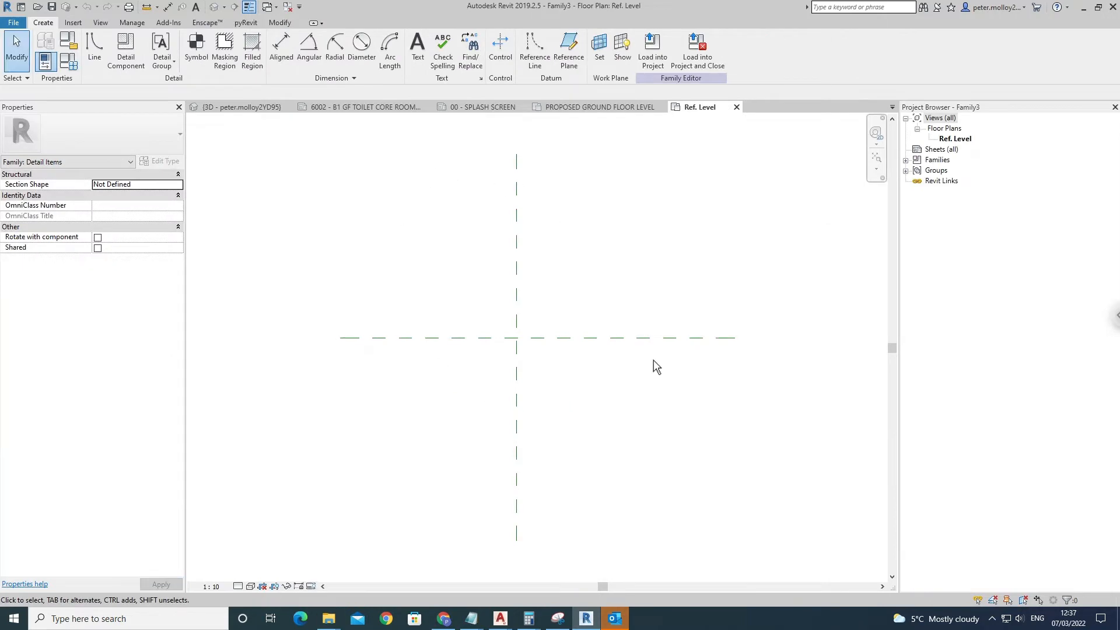
mouse_move(649, 266)
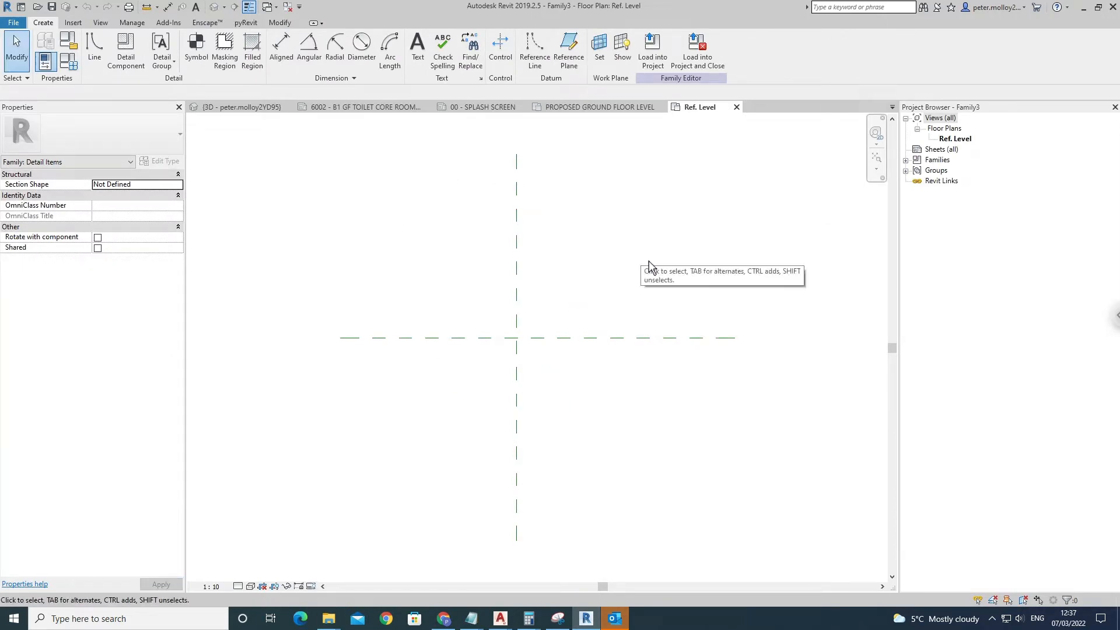
mouse_move(646, 271)
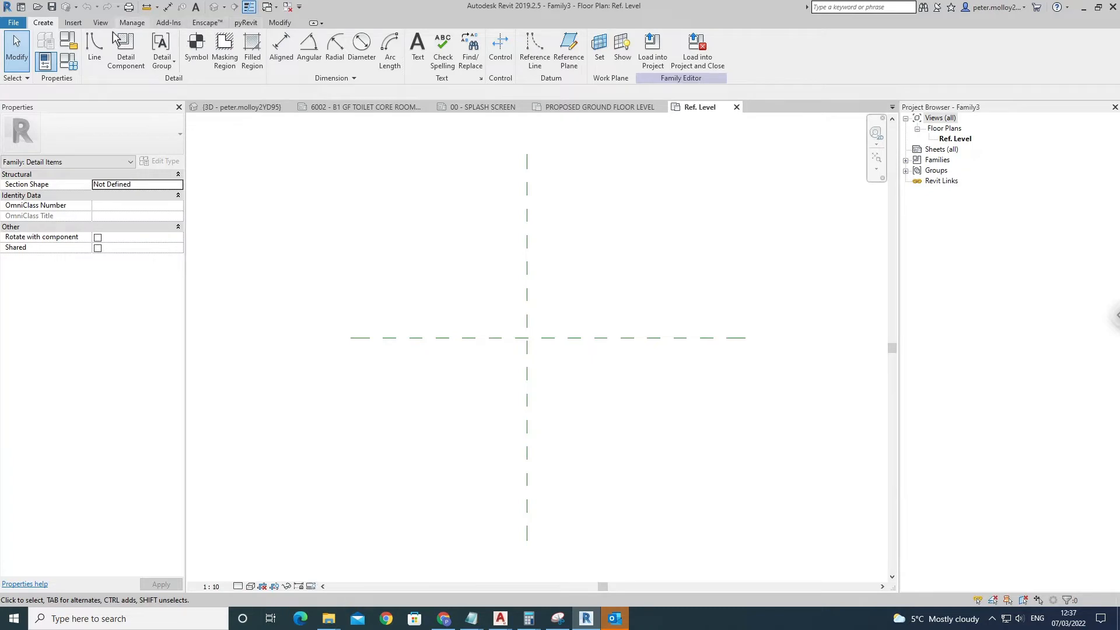
- Show the Insert ribbon's import and linking commands in the Family3 editor
click(72, 22)
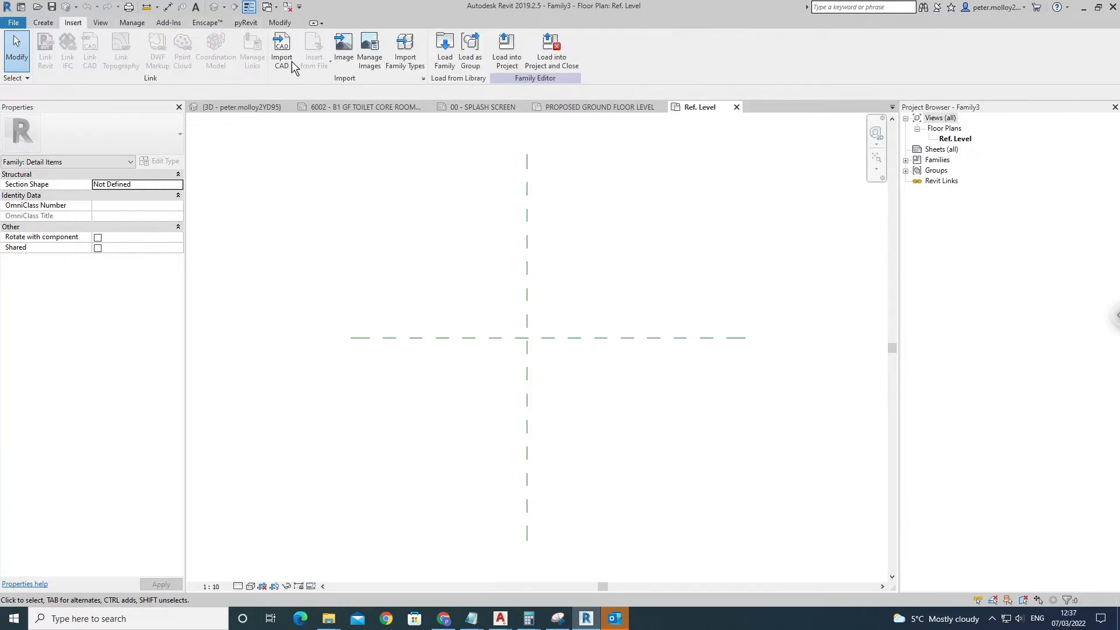
- In Import CAD, select LOBBY GLAZING PLAN DETAIL.dwg from PAT O'SHEA PLANNING and untick Current view only
click(281, 49)
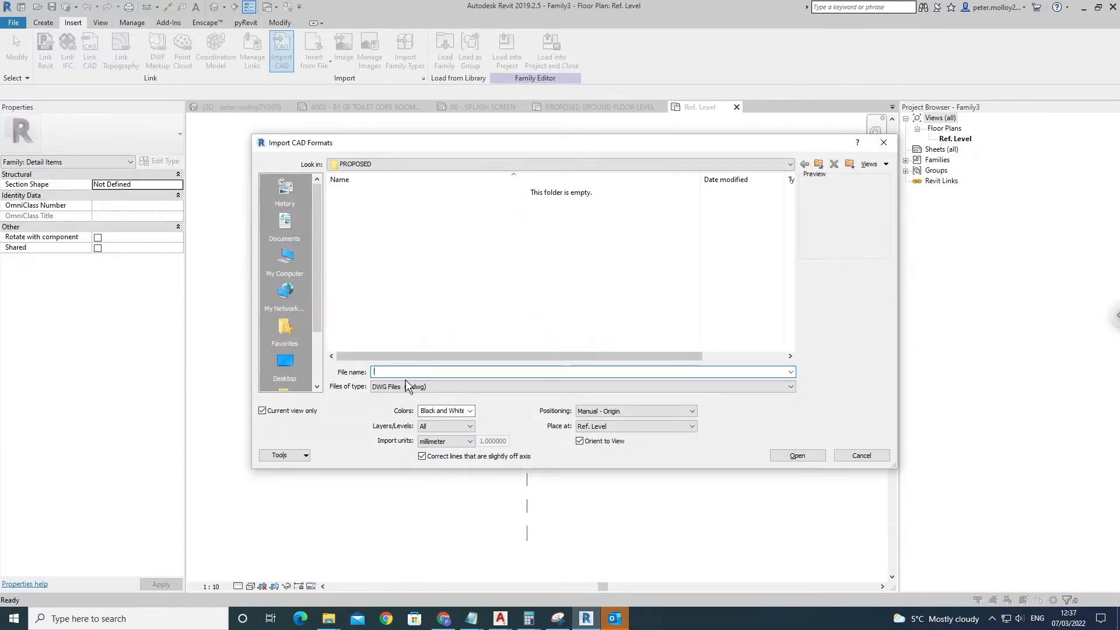
click(284, 258)
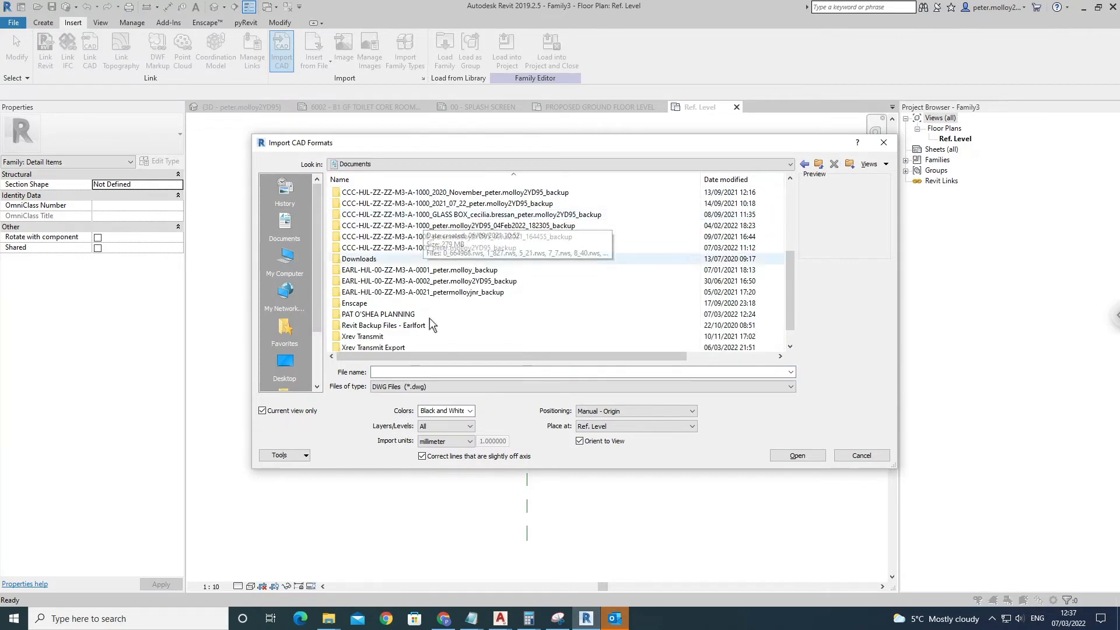
double_click(378, 314)
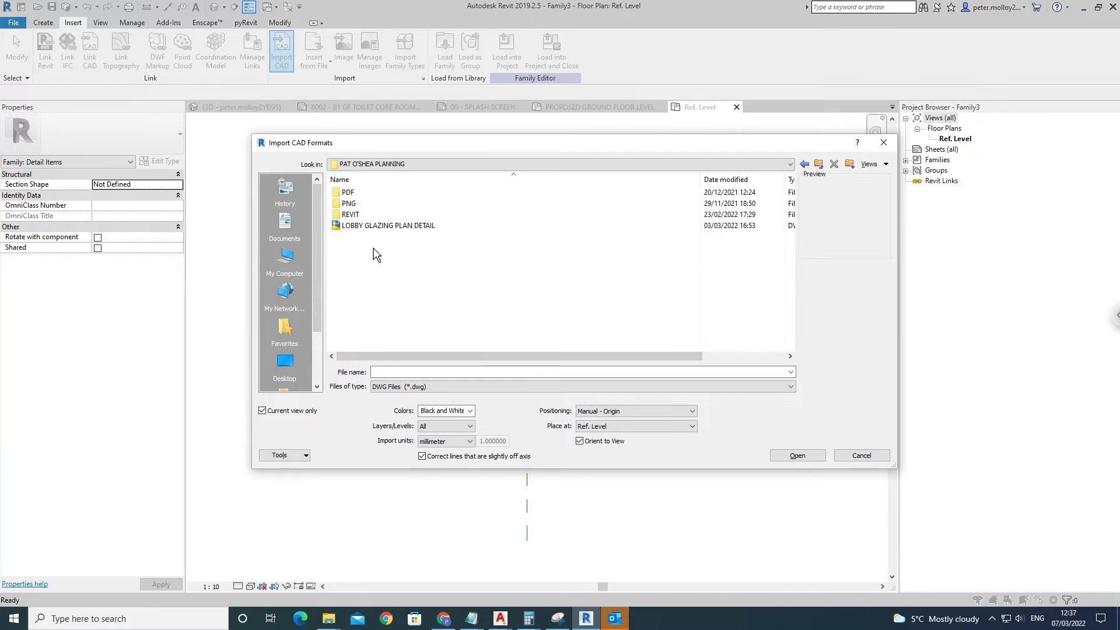
click(387, 225)
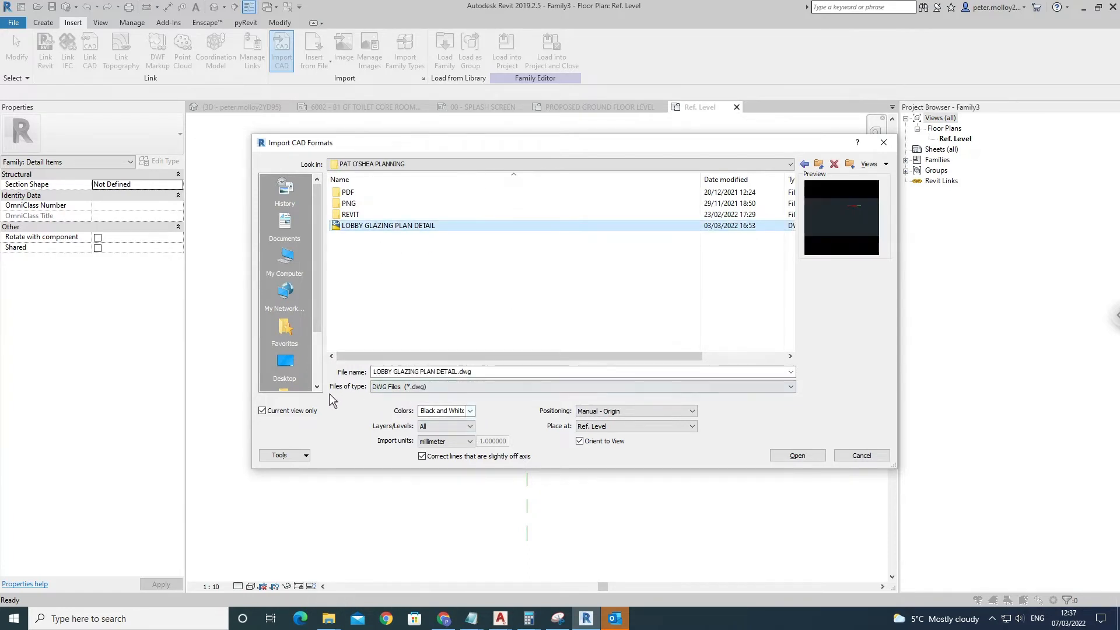
click(261, 410)
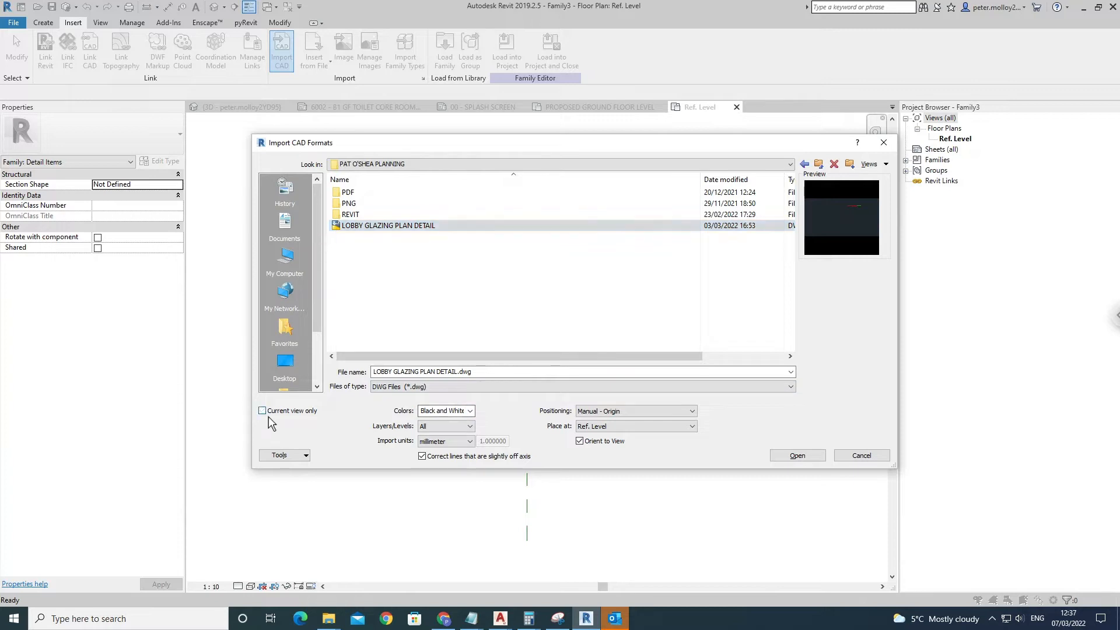
- Import with Current view only re-ticked, all layers, millimeter units and Manual - Origin positioning
click(262, 411)
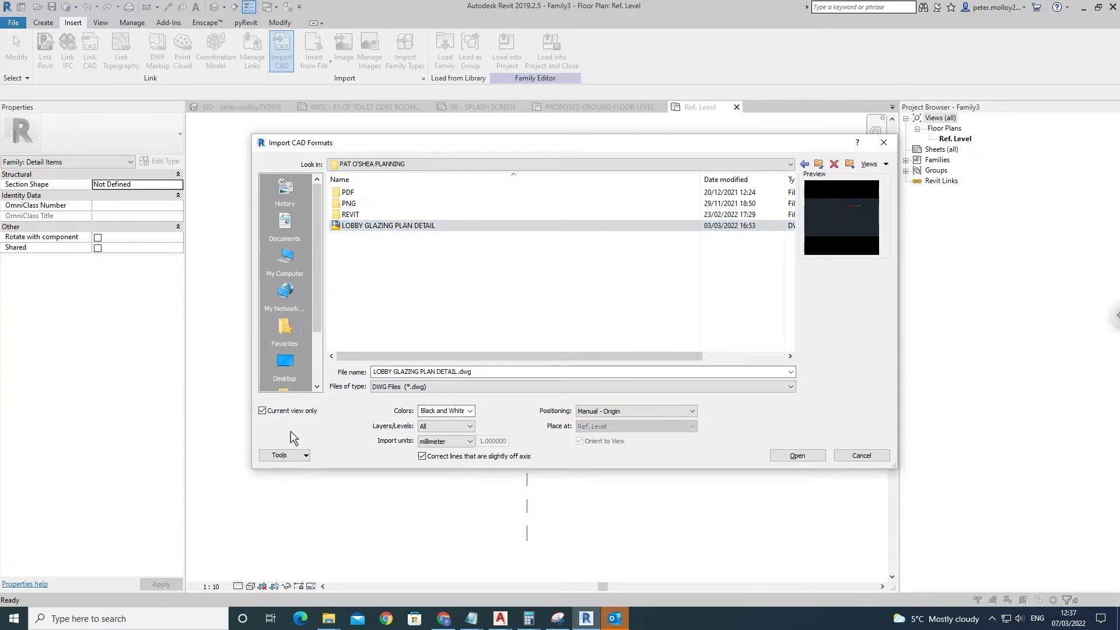
mouse_move(658, 315)
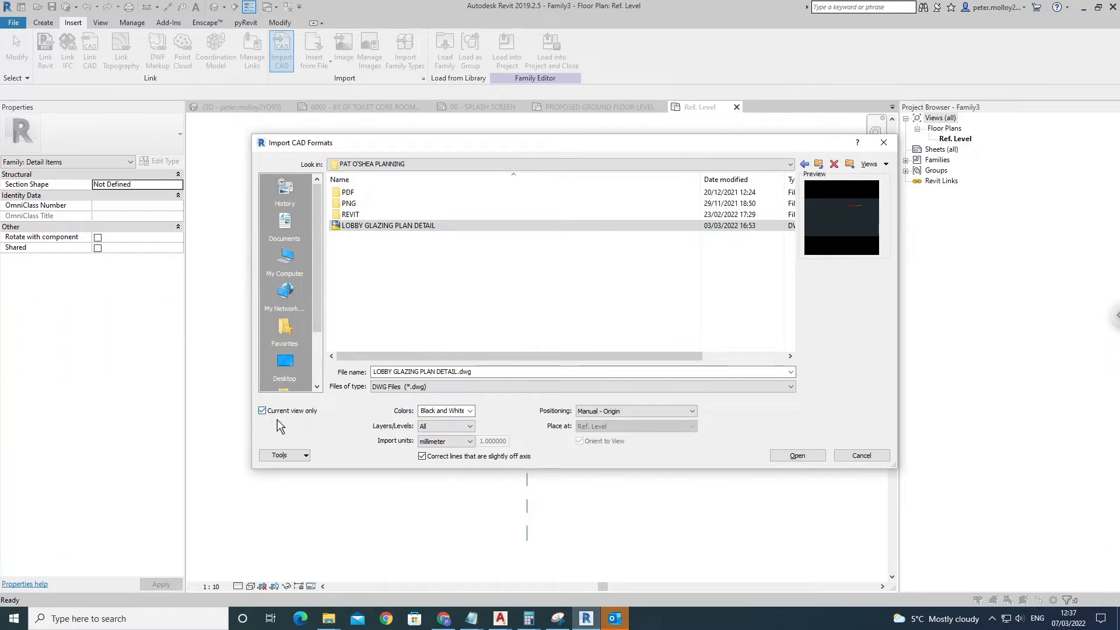
mouse_move(478, 429)
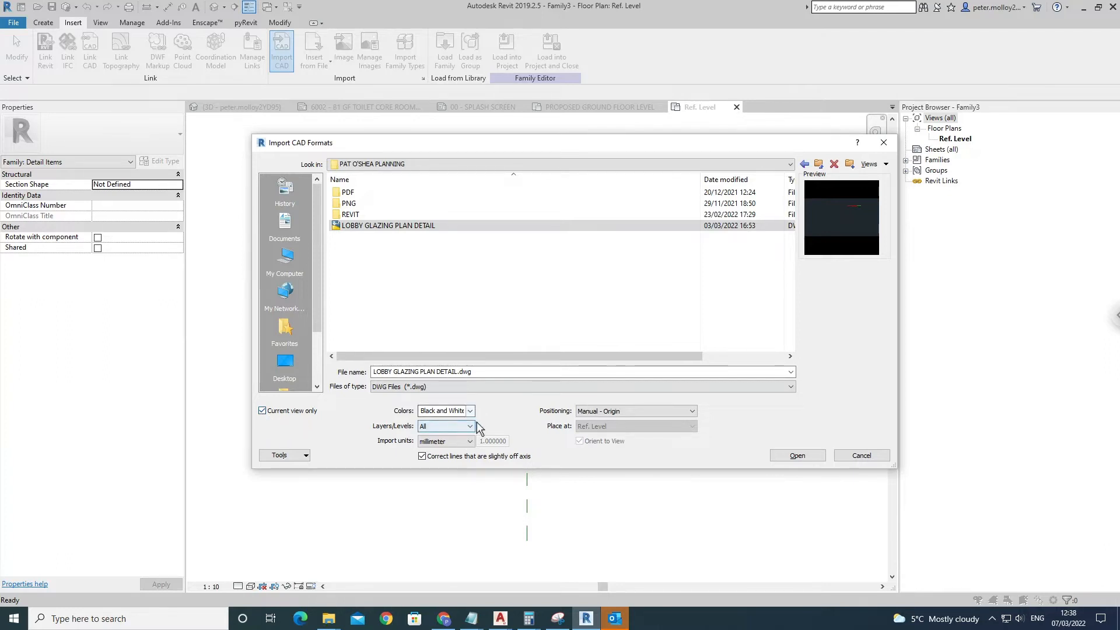
click(442, 411)
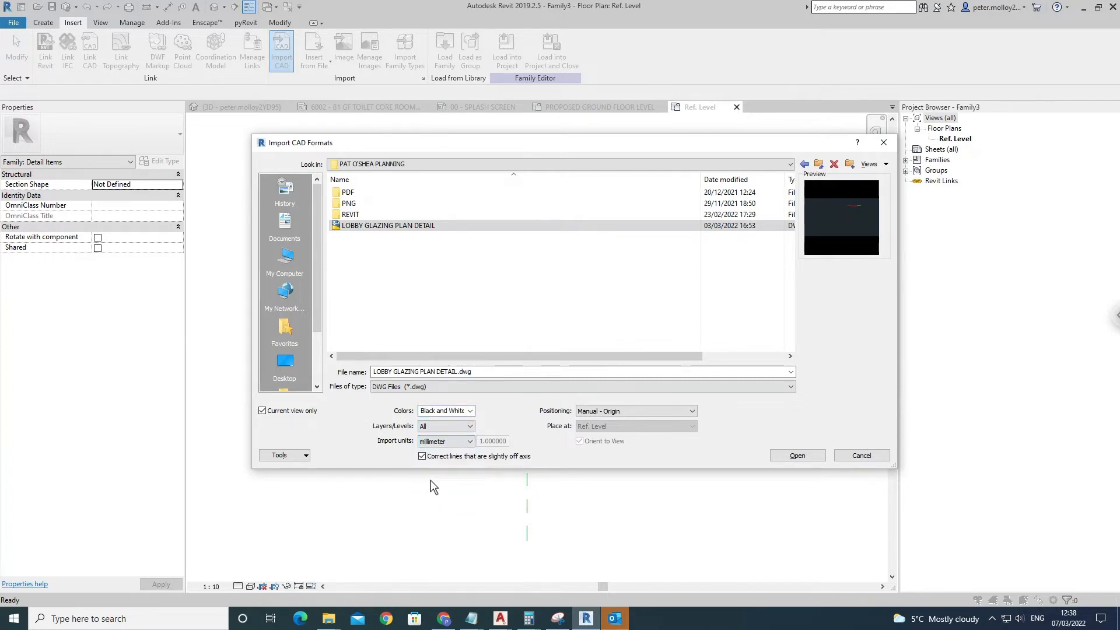
click(469, 441)
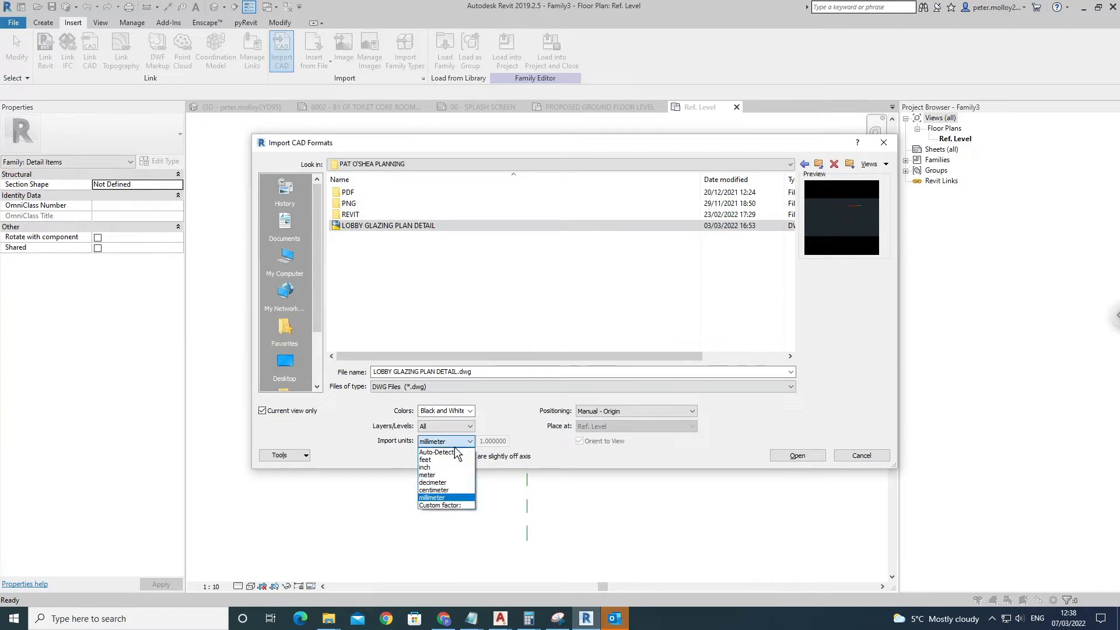
mouse_move(447, 454)
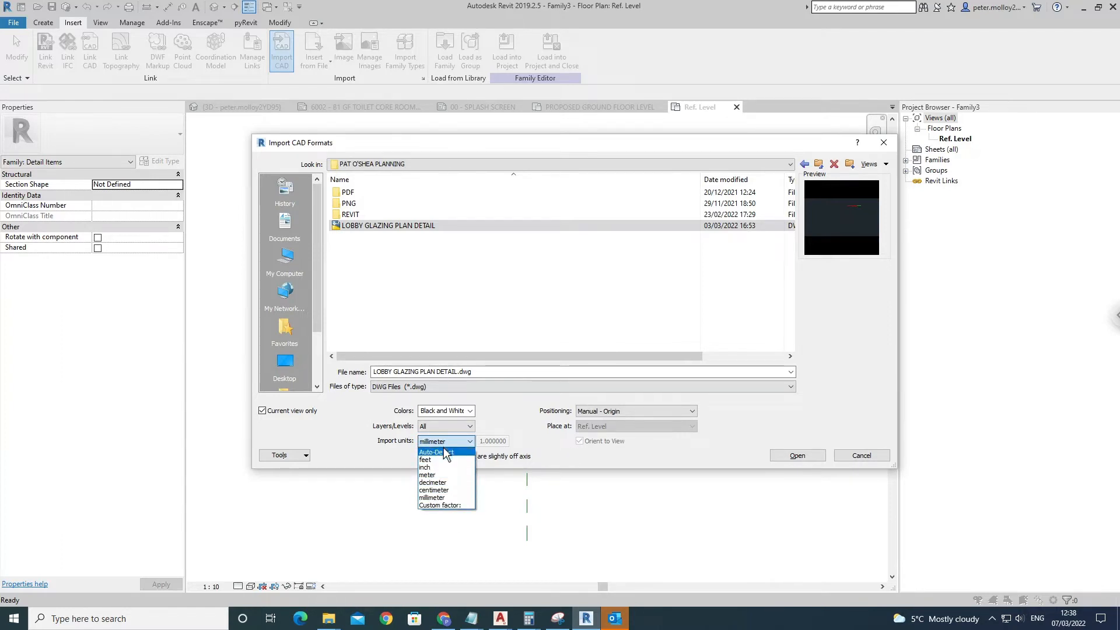
click(432, 497)
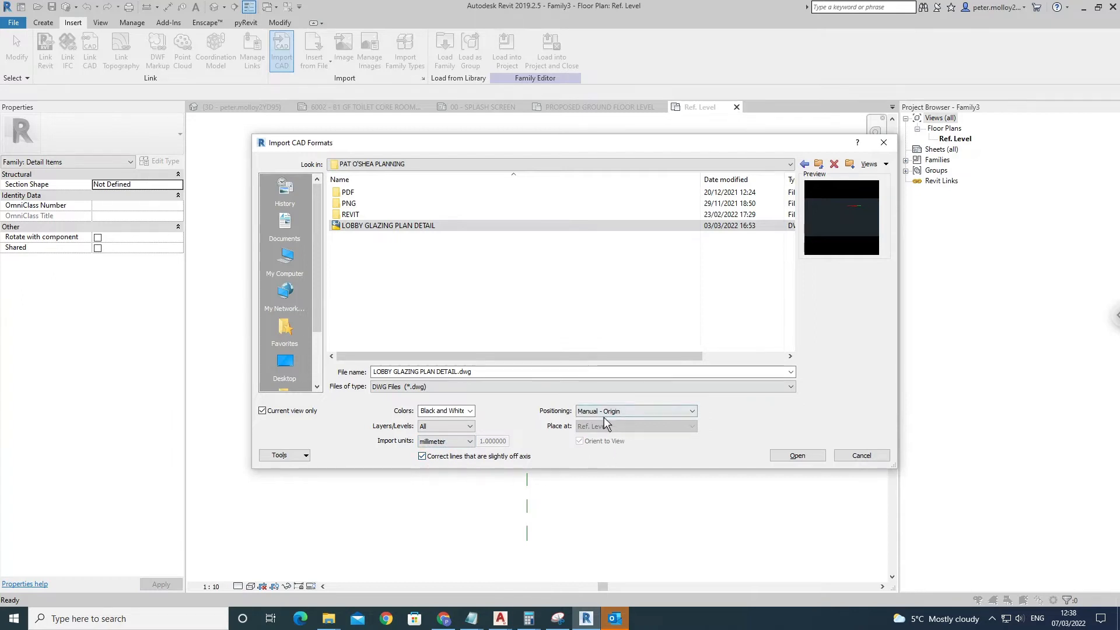
mouse_move(774, 448)
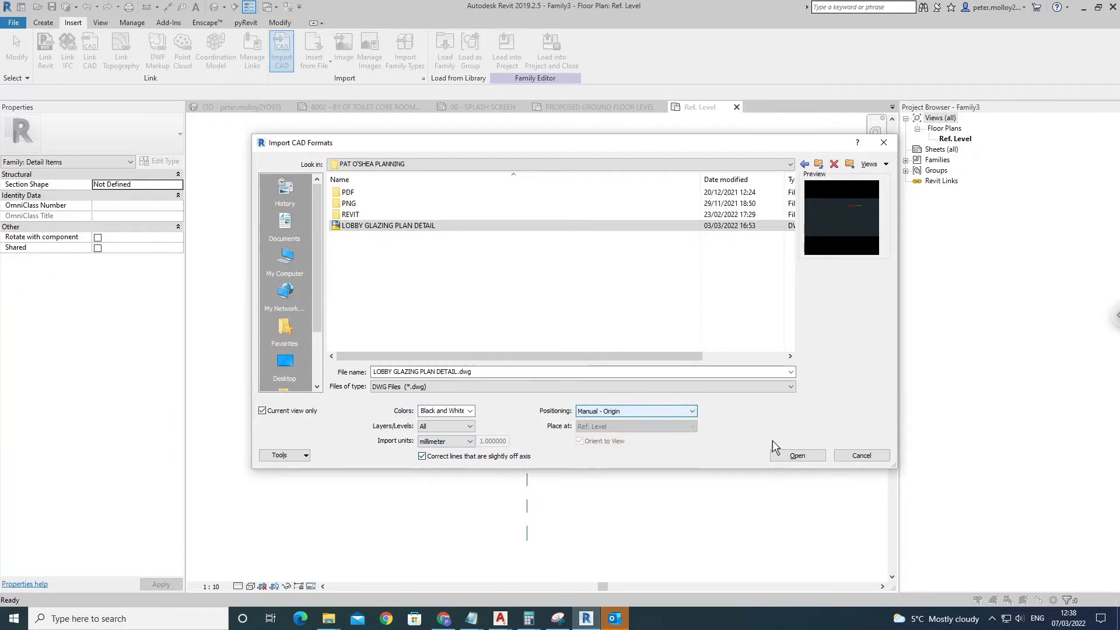
click(798, 455)
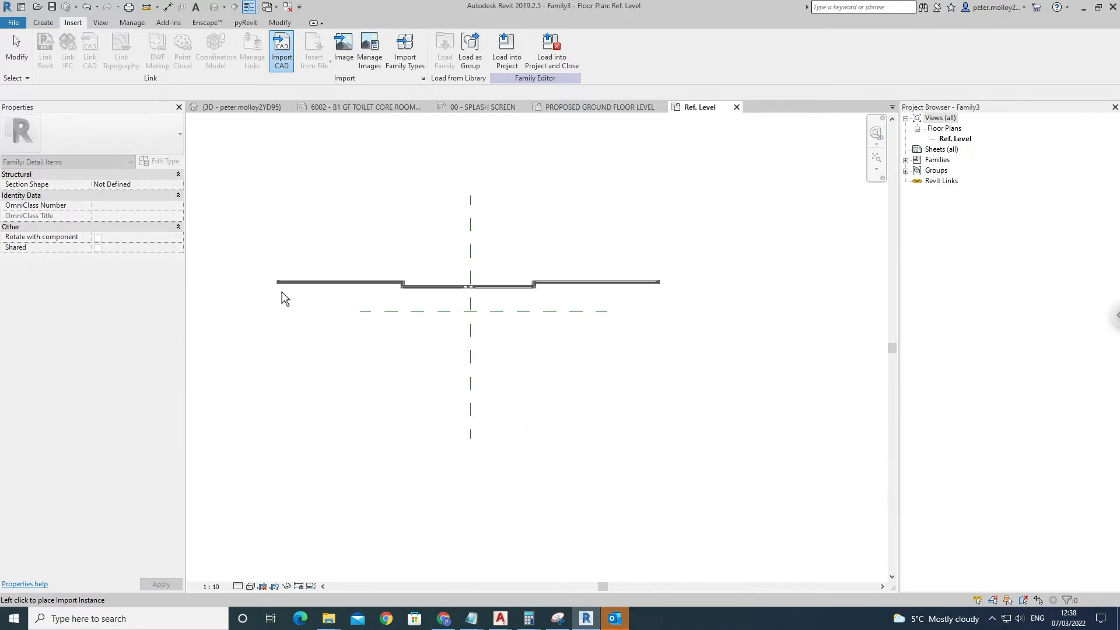
- Place the imported door frame plan and snap it onto the reference plane intersection
click(469, 283)
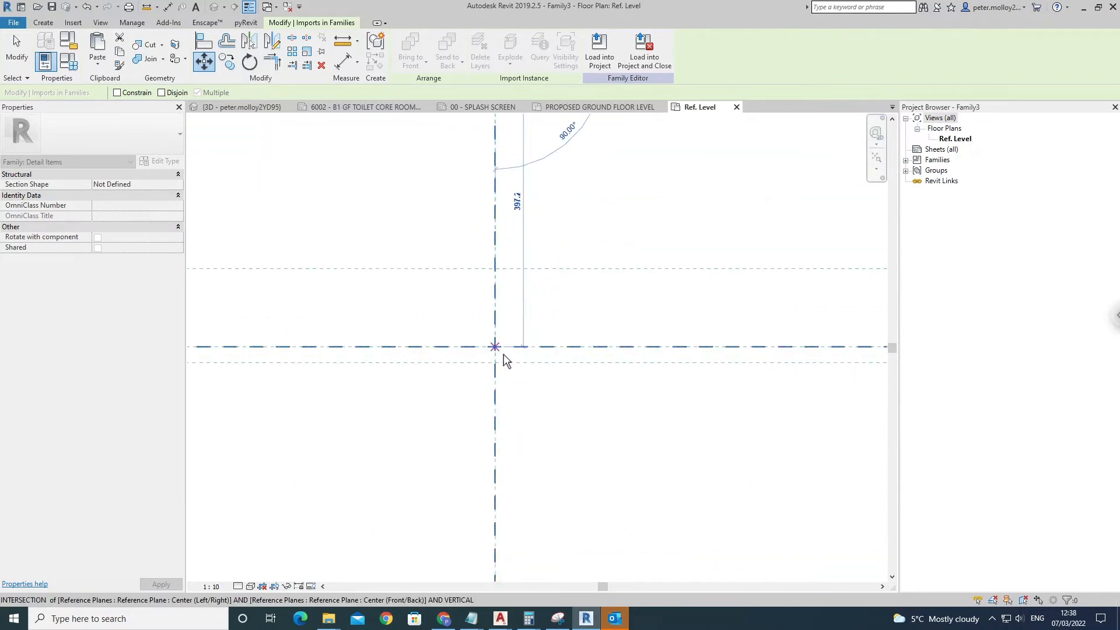
click(549, 289)
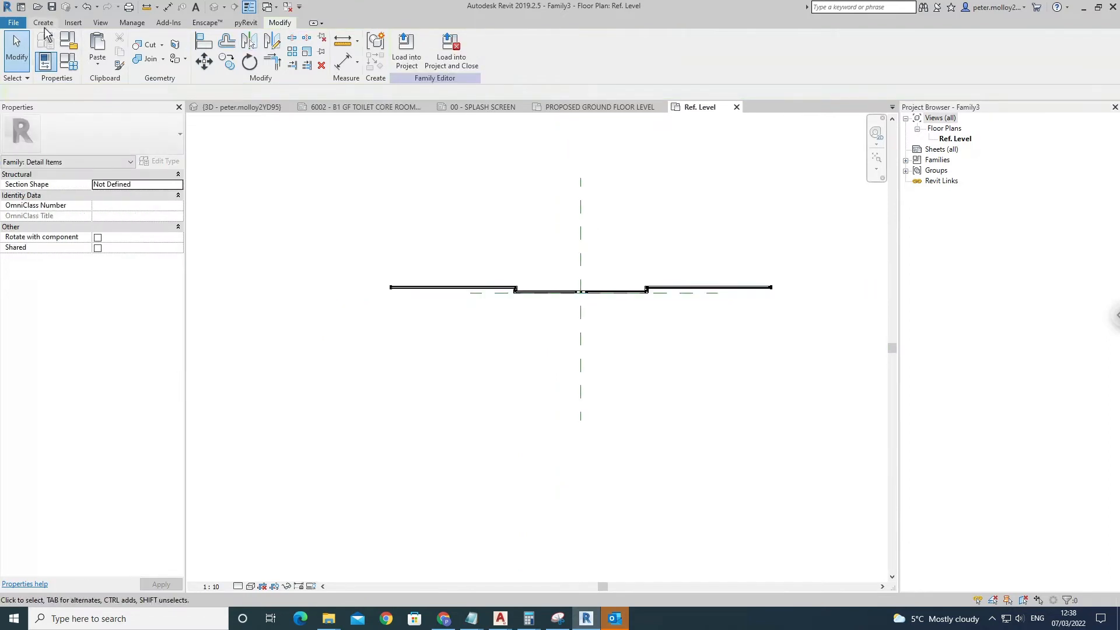
- Save the family as 'door family example' in PAT O'SHEA PLANNING and check it in File Explorer
click(17, 22)
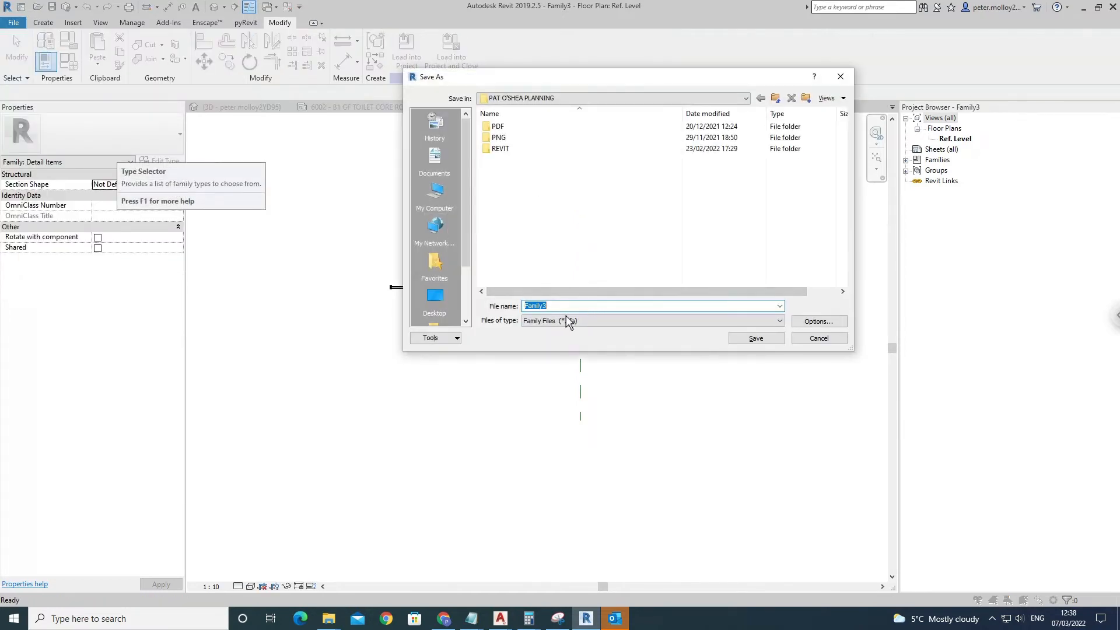
text(do)
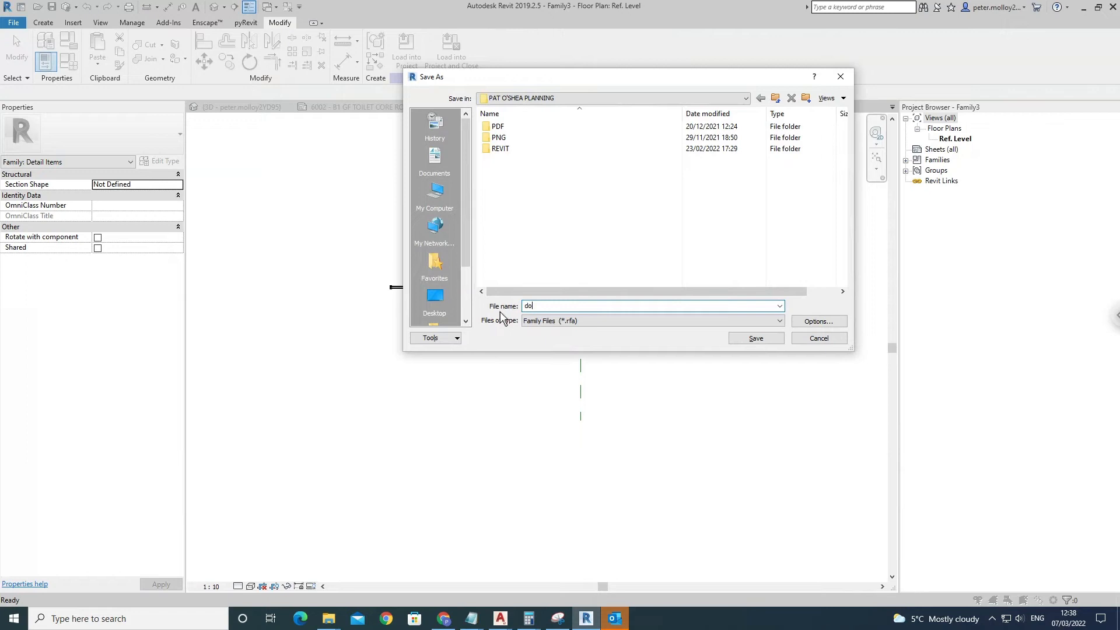
text(door family example)
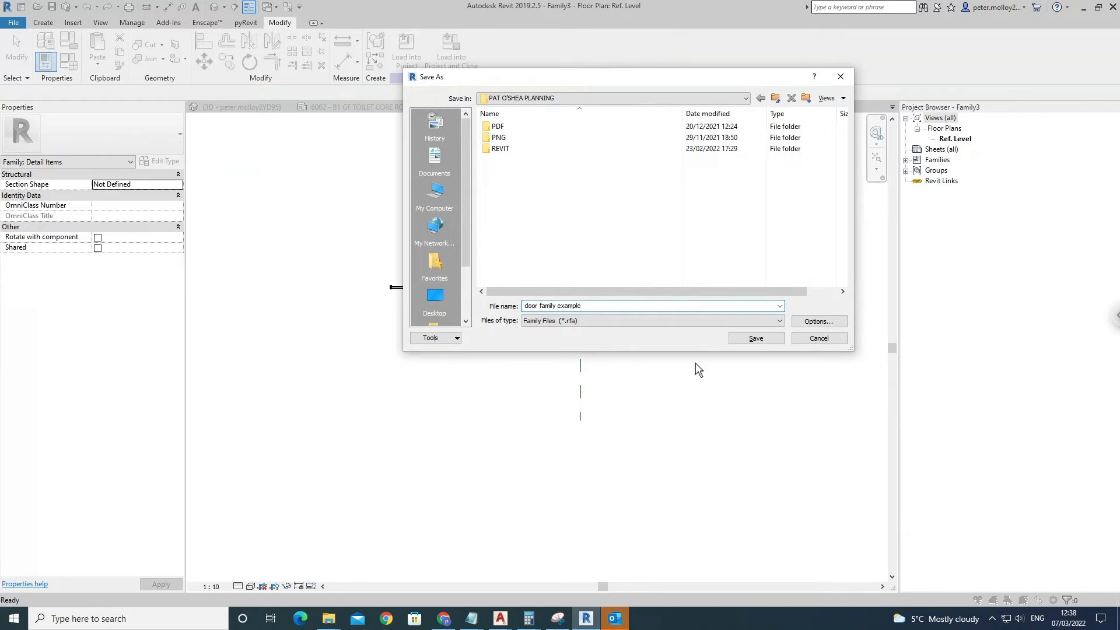
click(756, 339)
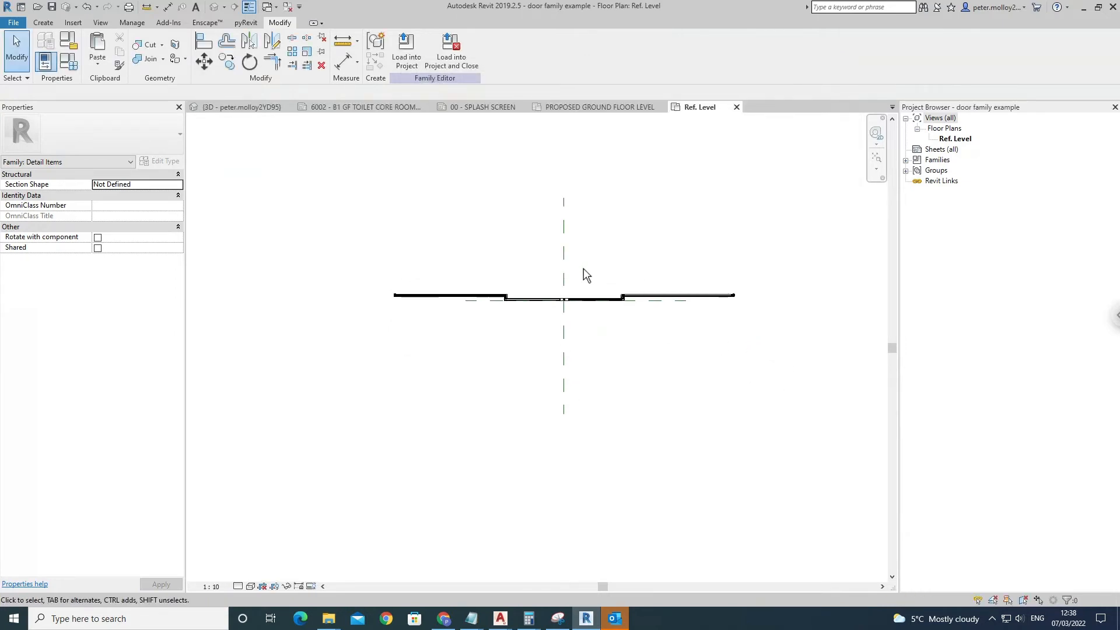
mouse_move(327, 618)
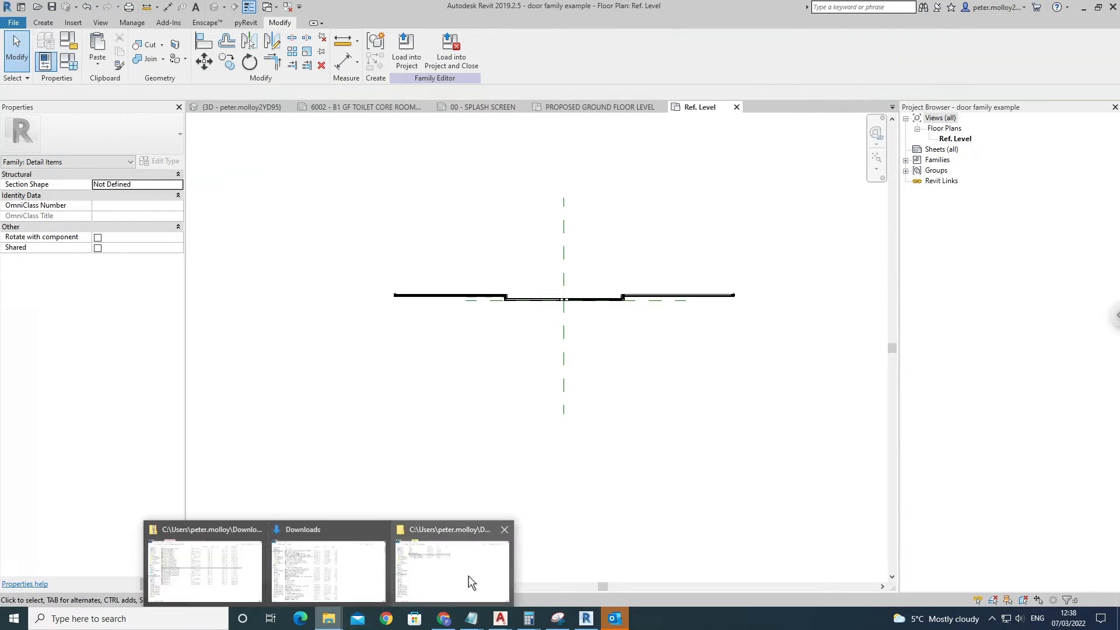
click(452, 571)
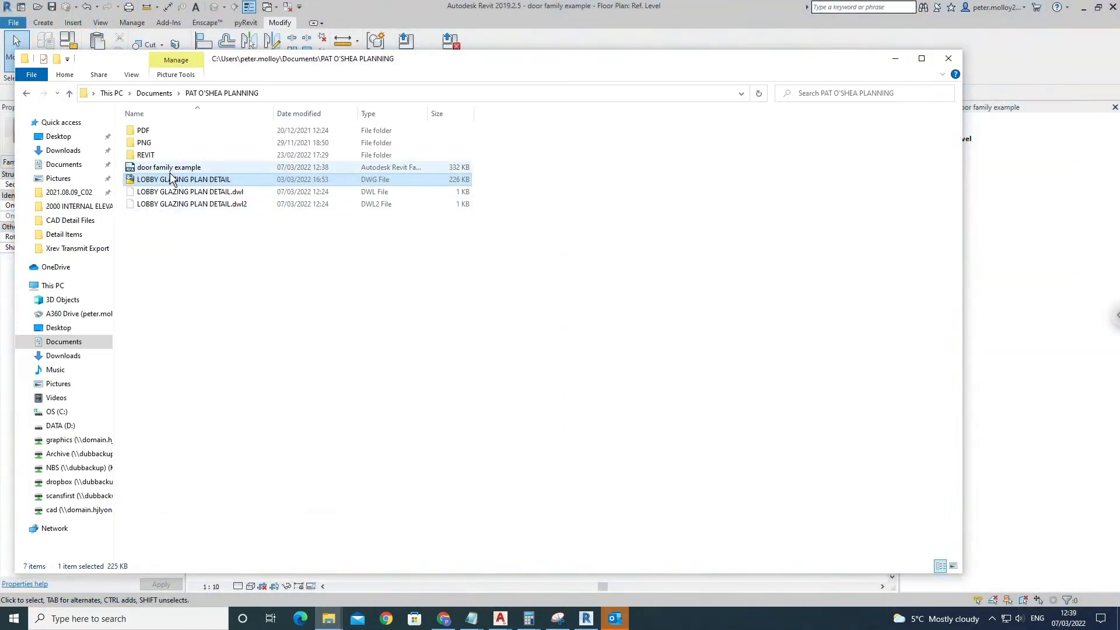
click(168, 168)
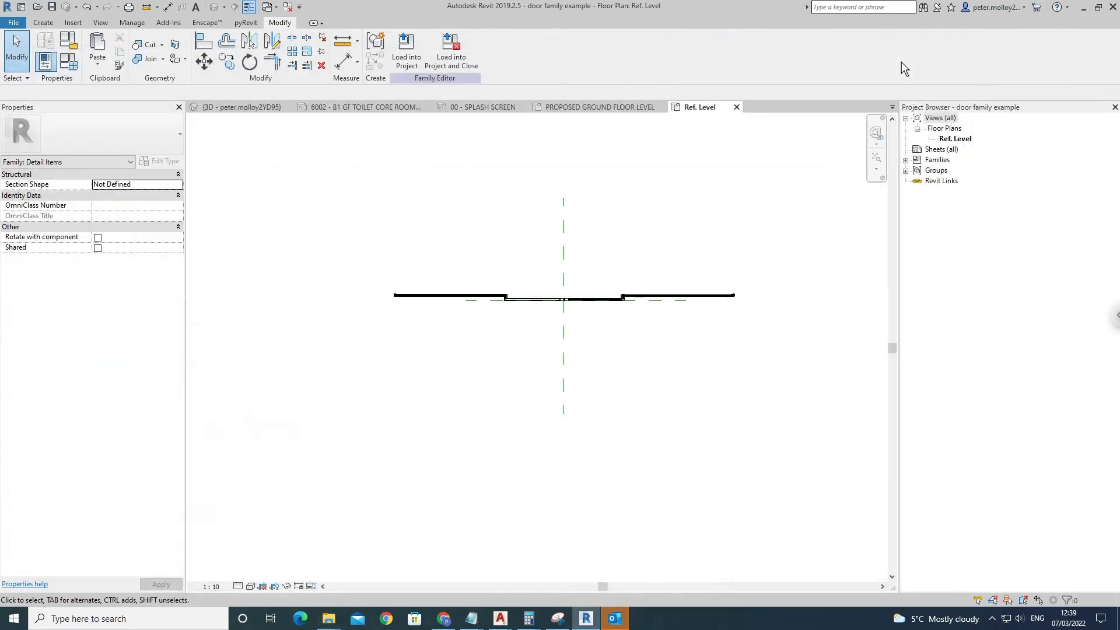
mouse_move(456, 68)
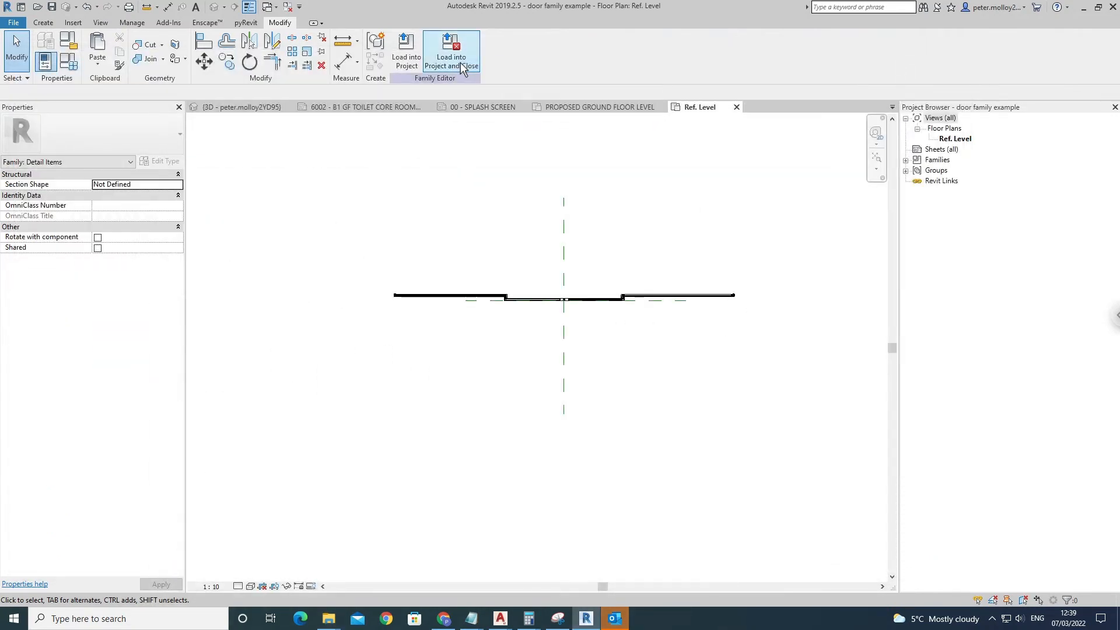
- Load the family into the Pat O'Shea Design Rear project and close the family editor
click(450, 49)
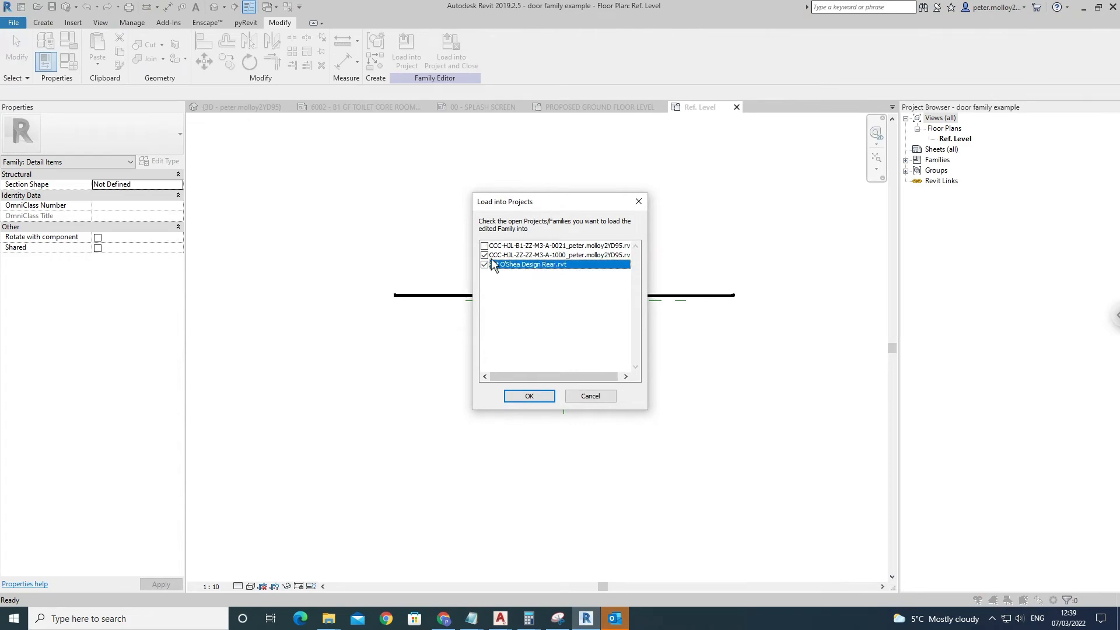
click(530, 397)
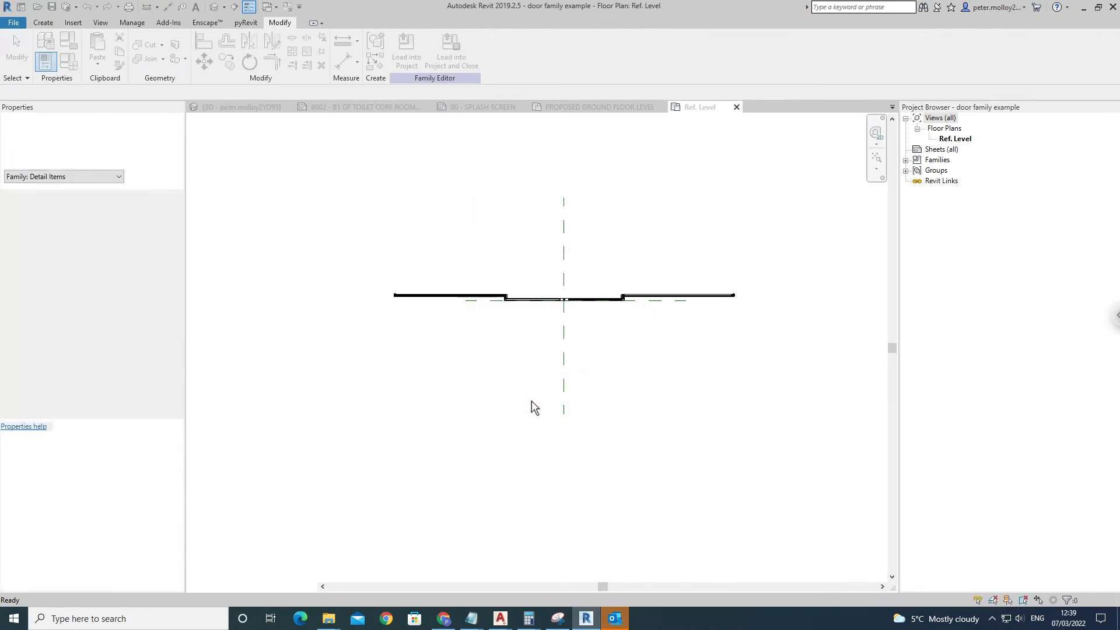
click(483, 106)
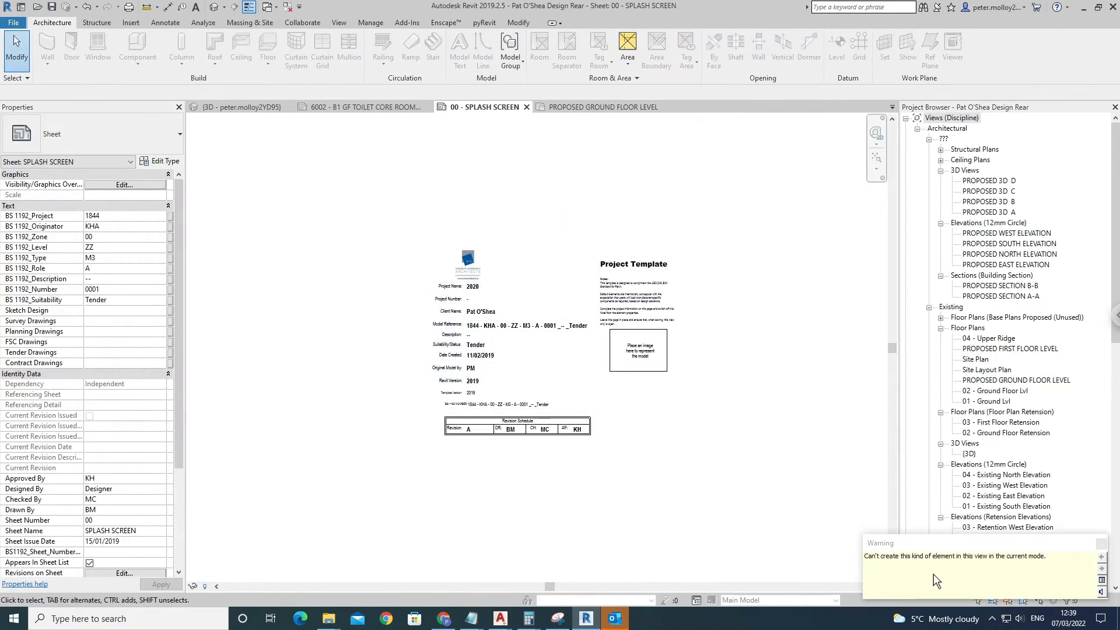
mouse_move(1021, 298)
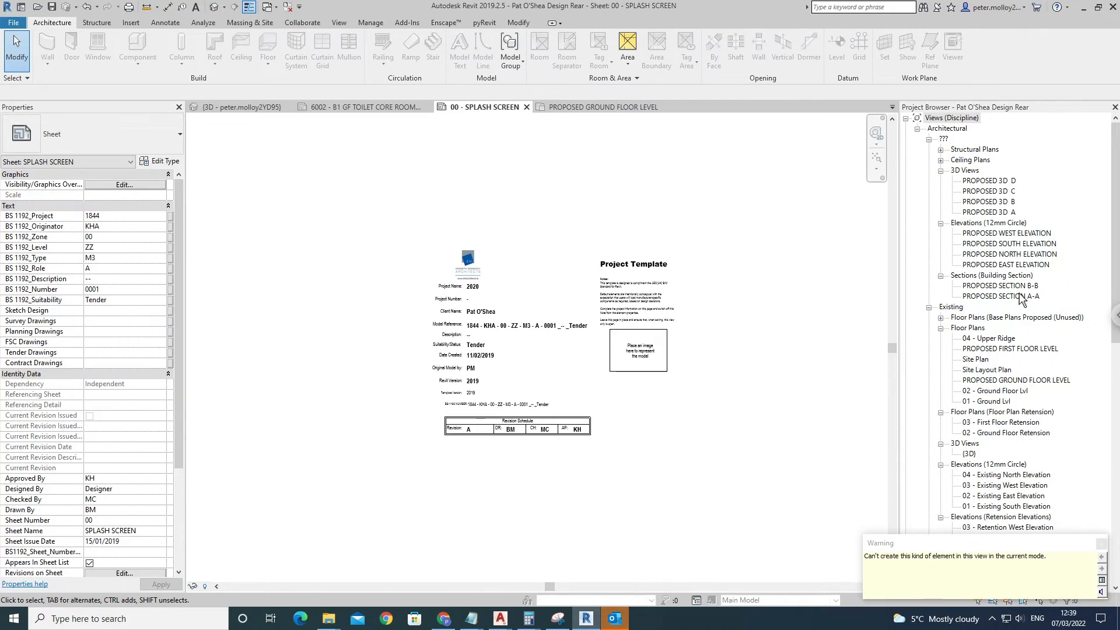
mouse_move(1102, 240)
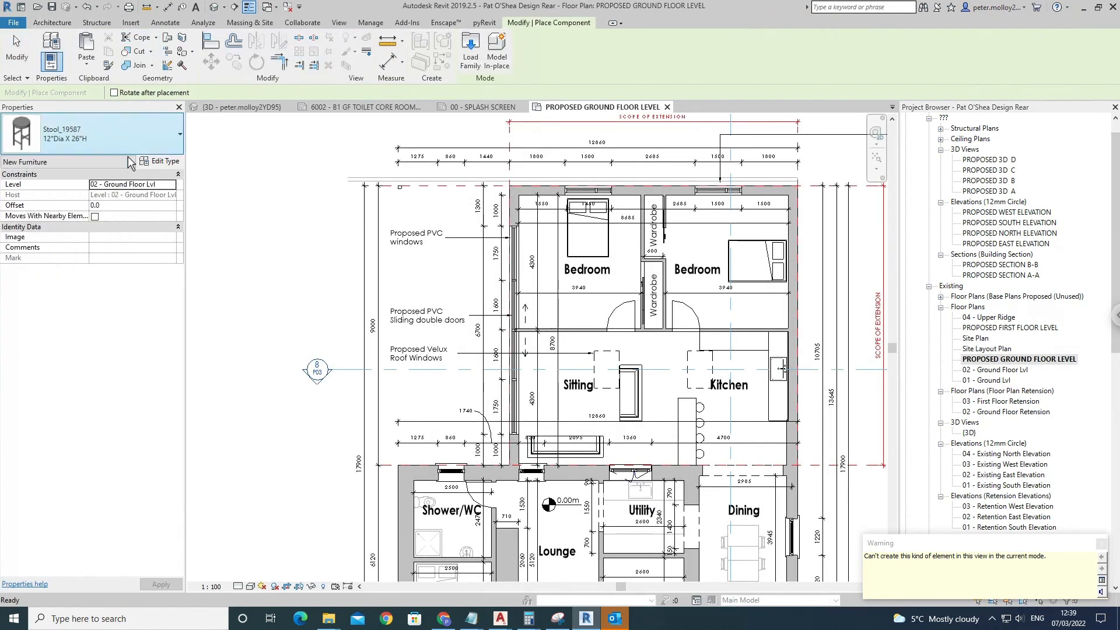
- Place the door family example as a Detail Component beside the bedroom on the Proposed Ground Floor plan
click(52, 22)
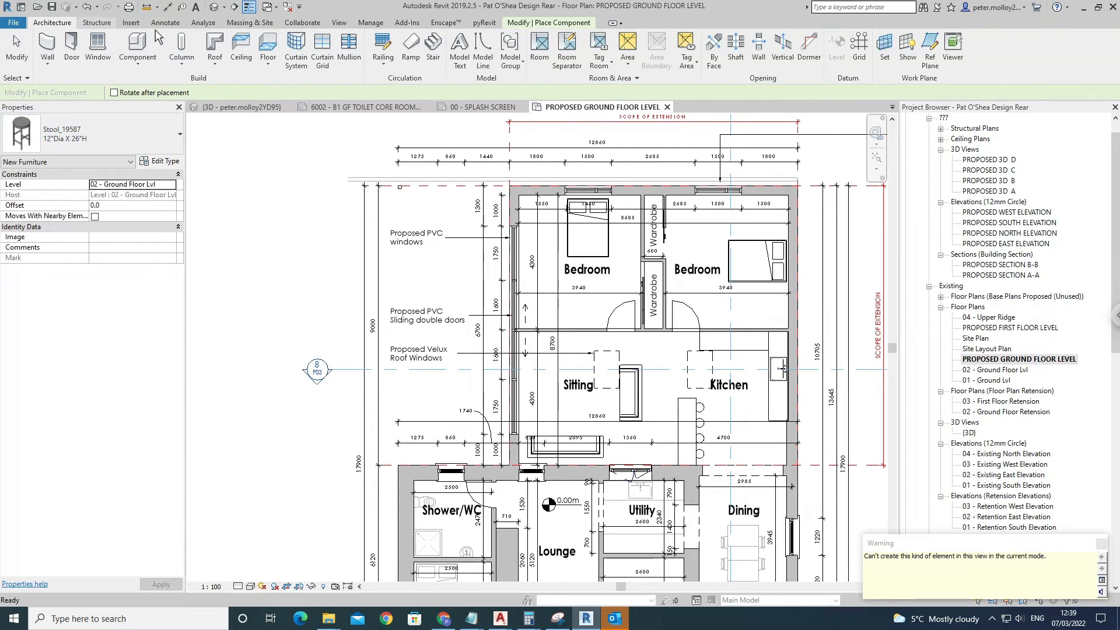
click(166, 23)
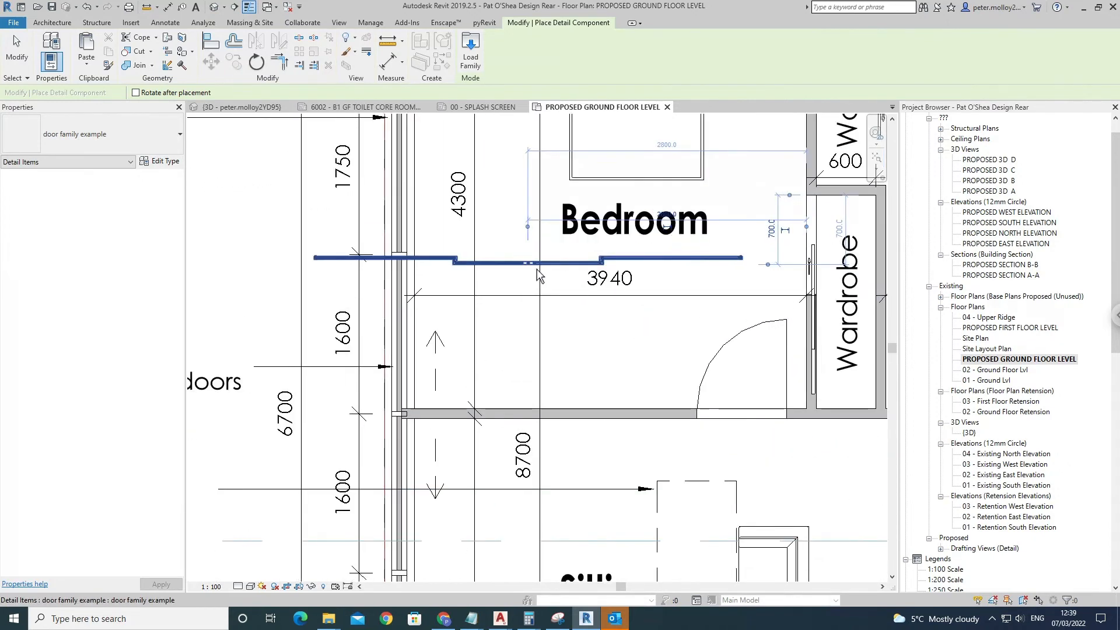
click(166, 22)
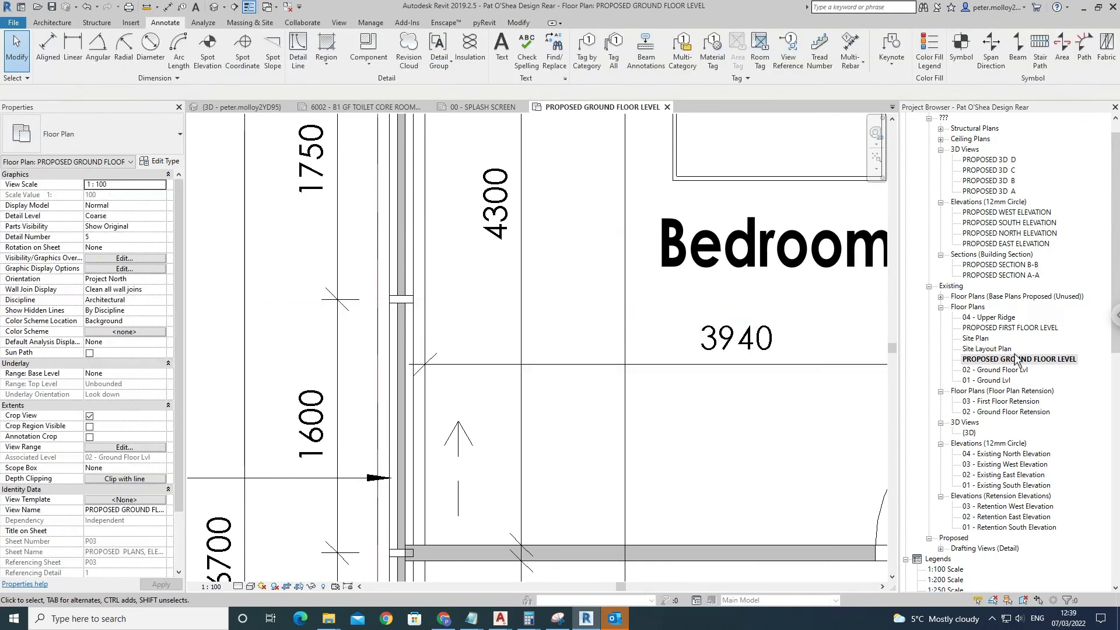
- Open 03 - Existing West Elevation from the Project Browser and place the door family example detail there
click(1004, 464)
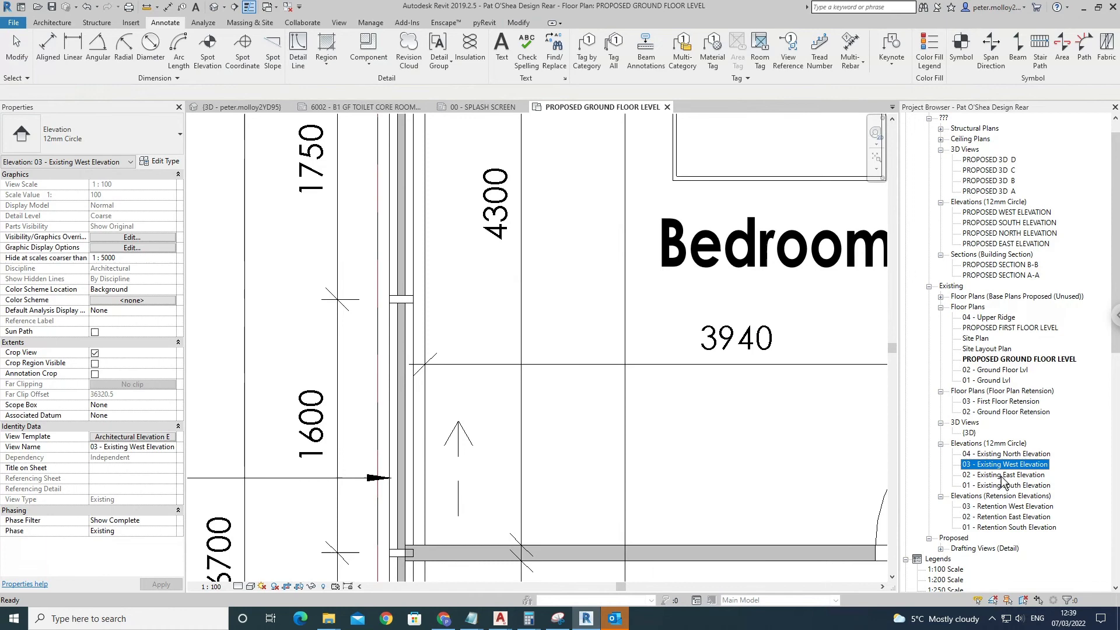
double_click(1003, 464)
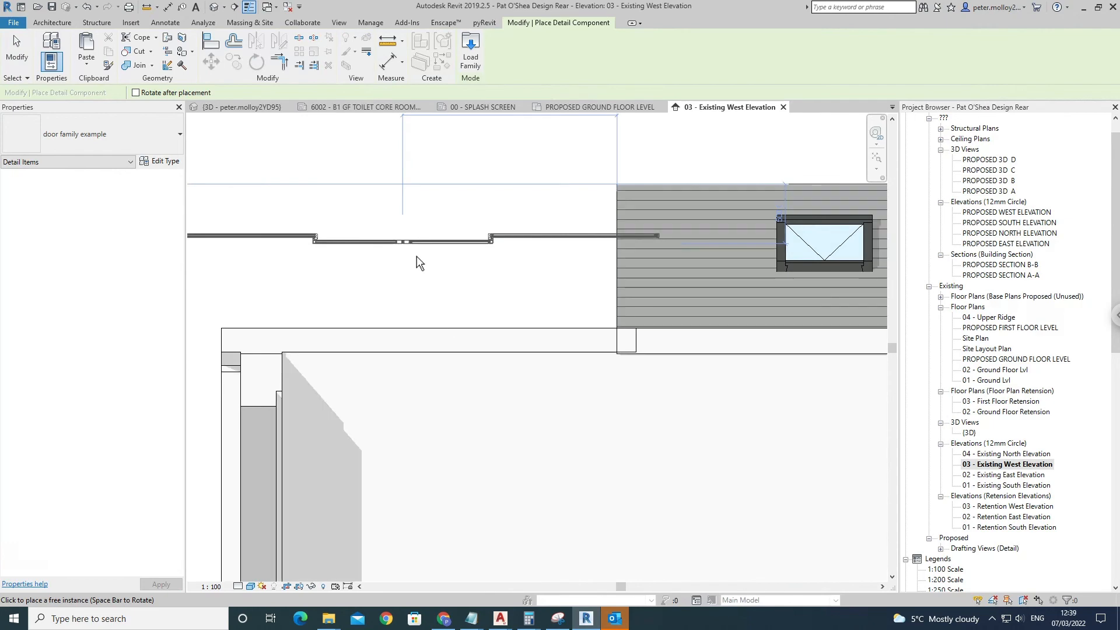
click(166, 22)
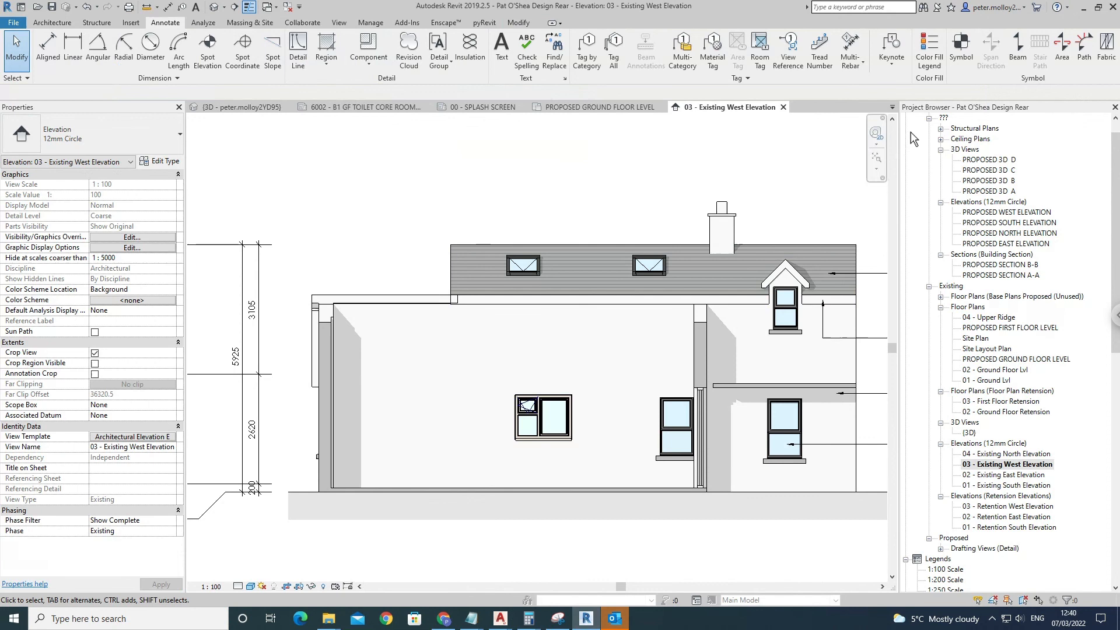
mouse_move(901, 143)
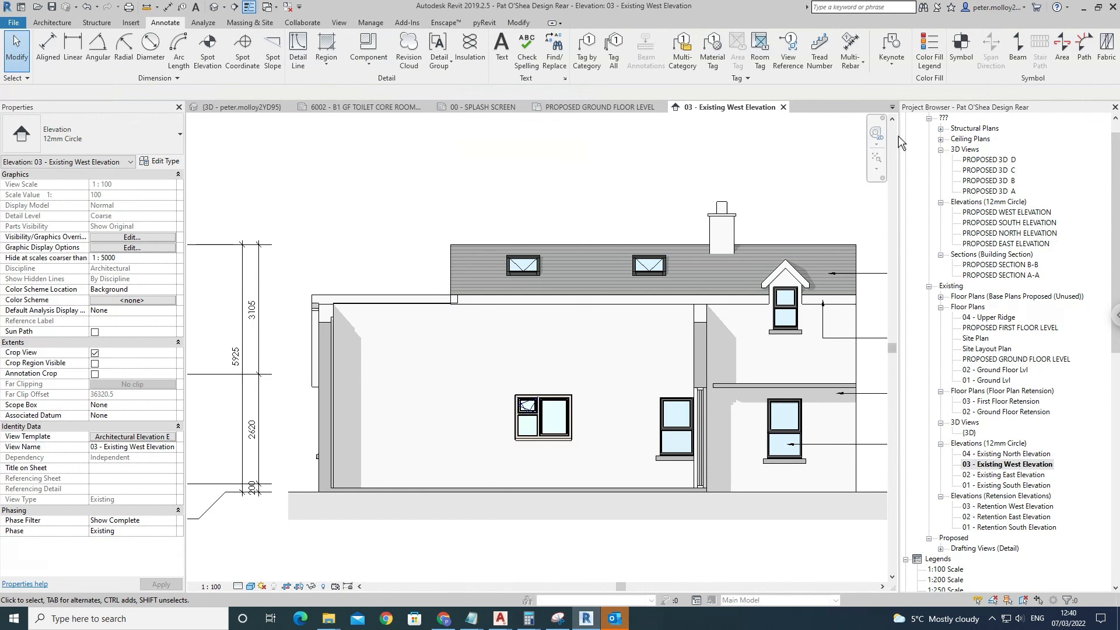
mouse_move(999, 109)
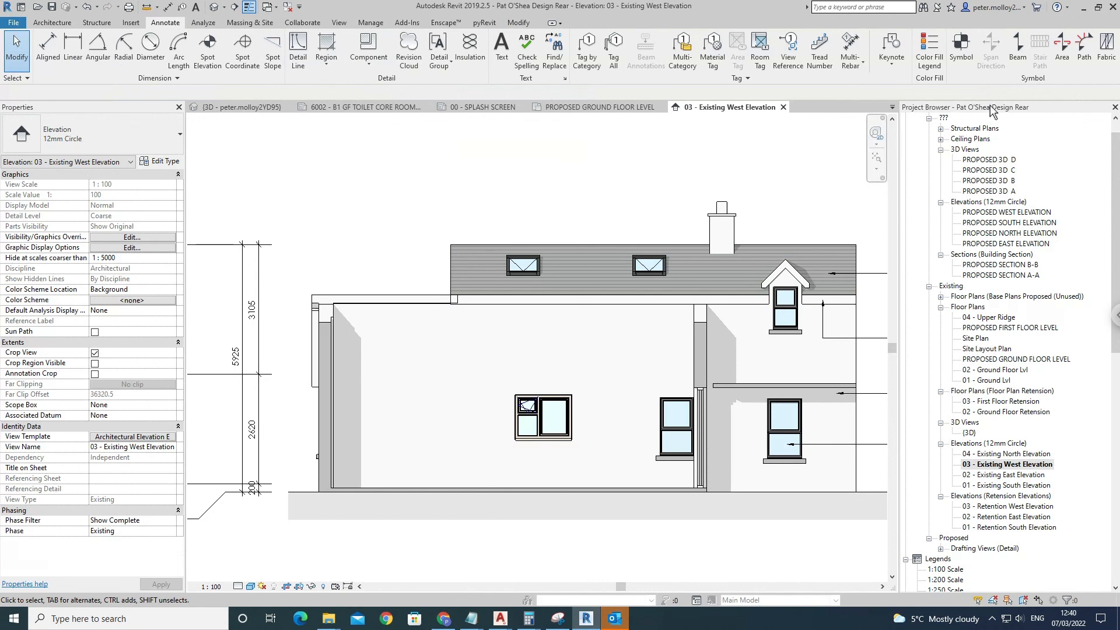
mouse_move(986, 84)
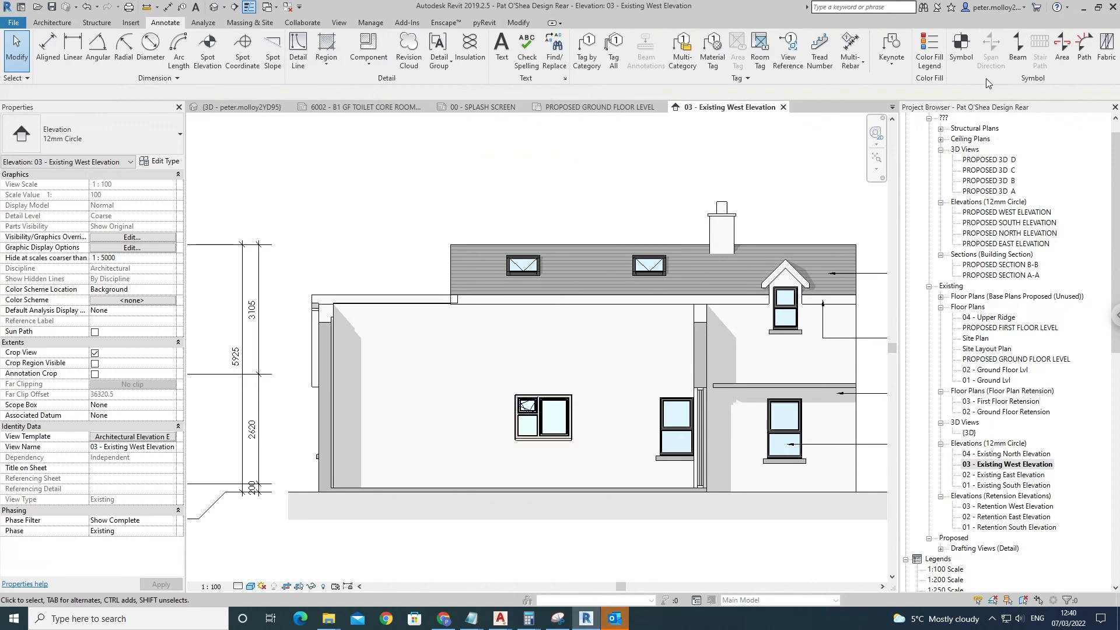